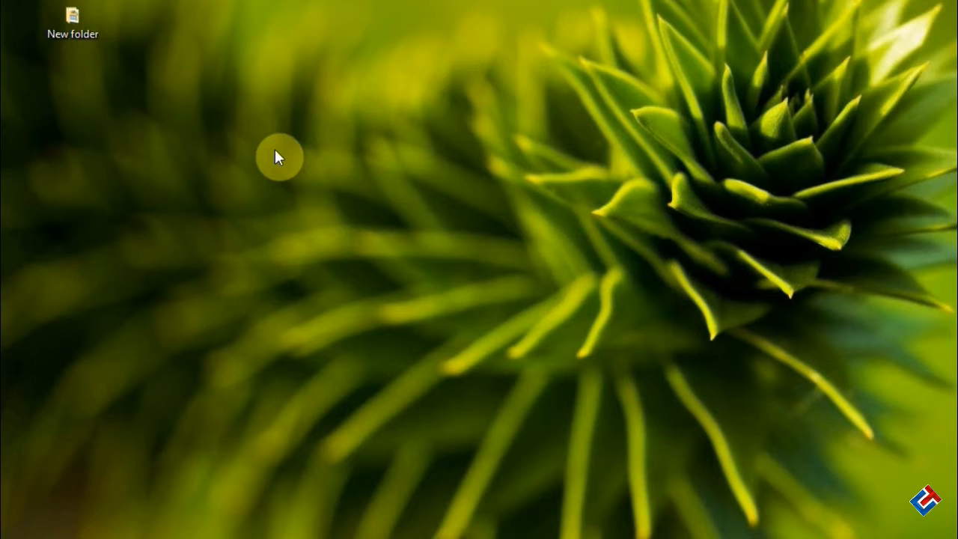
Step: Browse the Lenovo_USB+pdanet_Drivers folder's LePhone2.0 and PdaNetA4150 drivers, then return to New folder
double_click(73, 15)
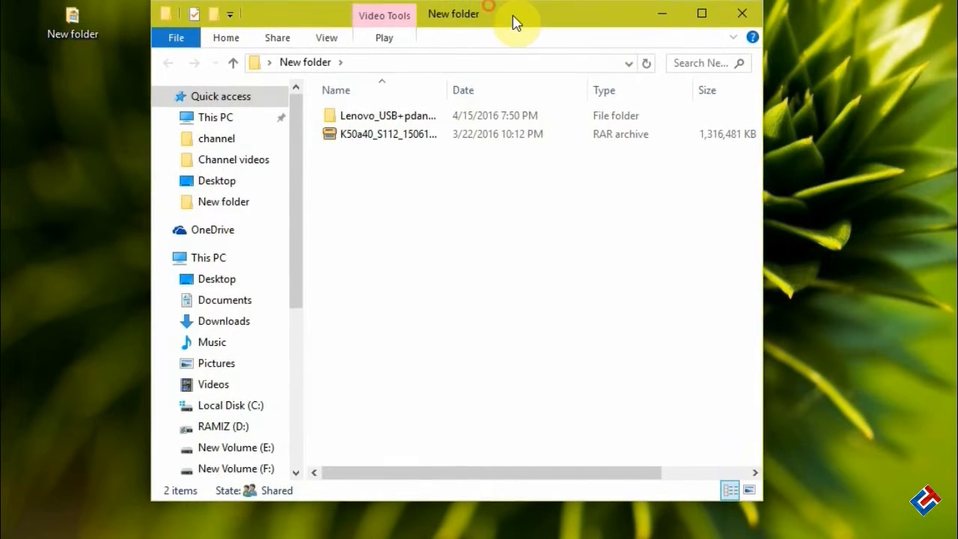
click(388, 116)
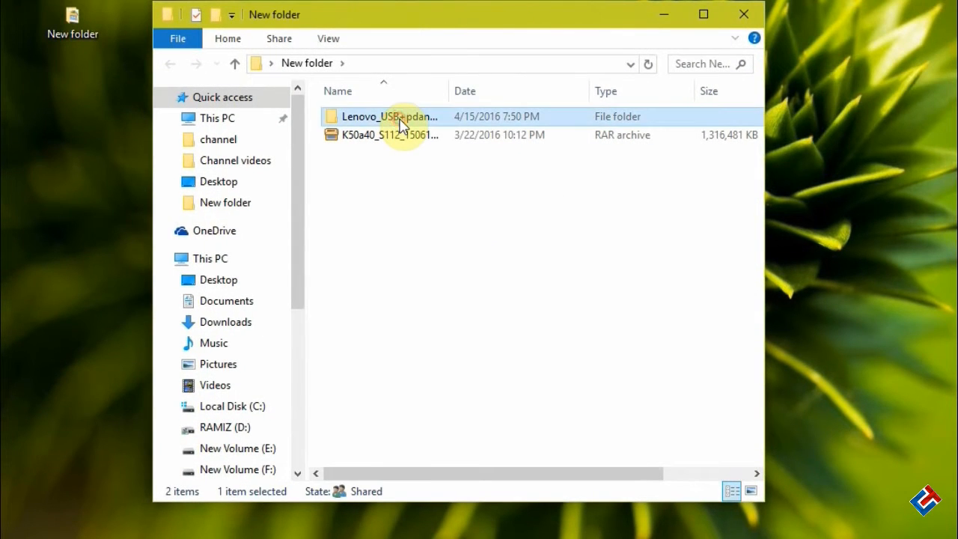
double_click(391, 116)
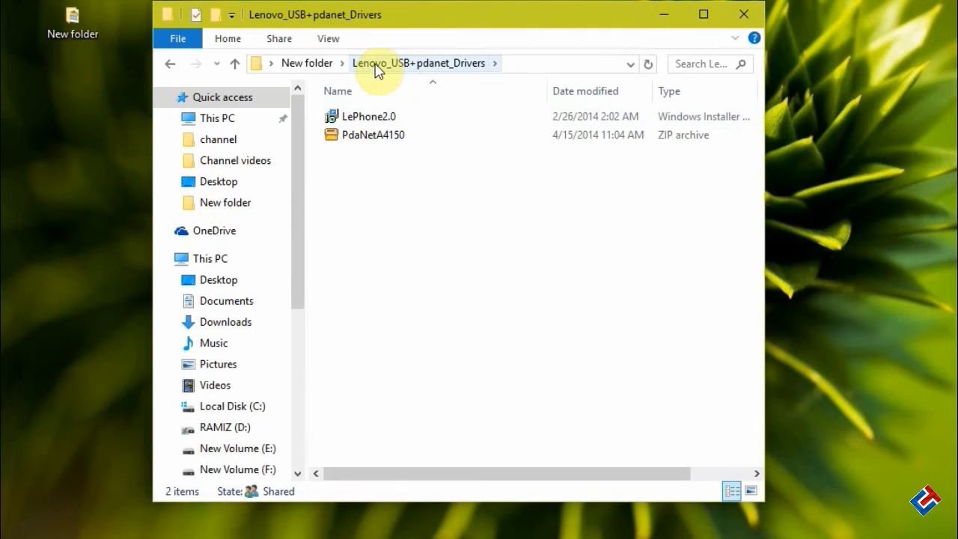
click(367, 116)
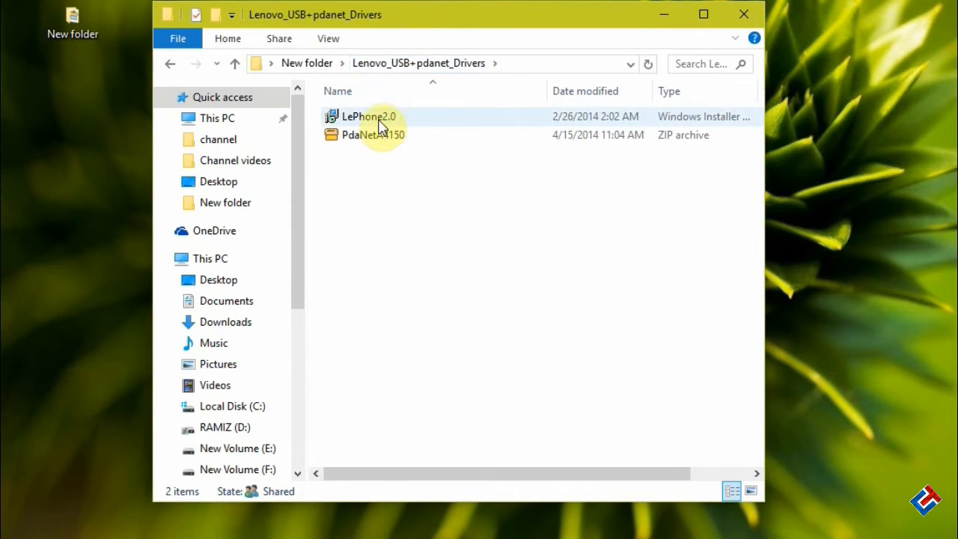
click(367, 116)
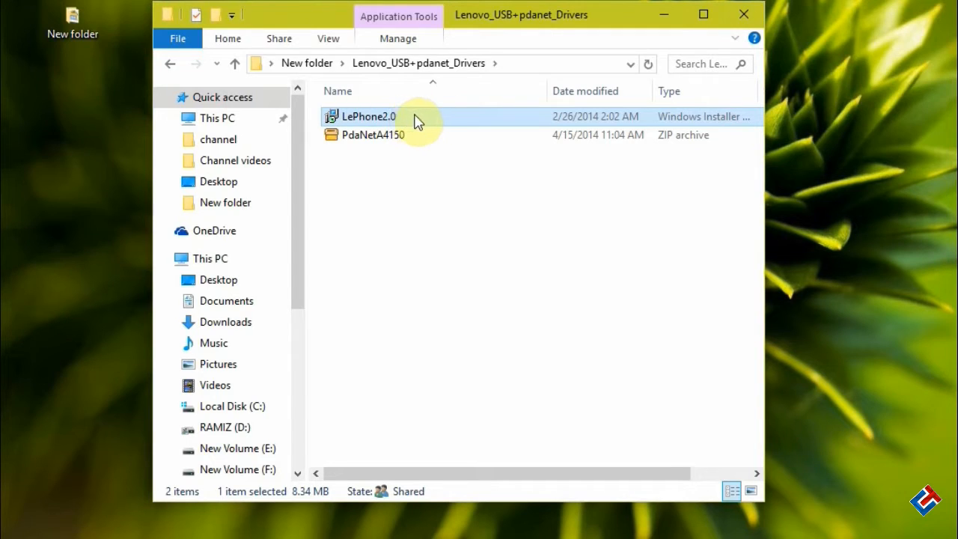
right_click(374, 232)
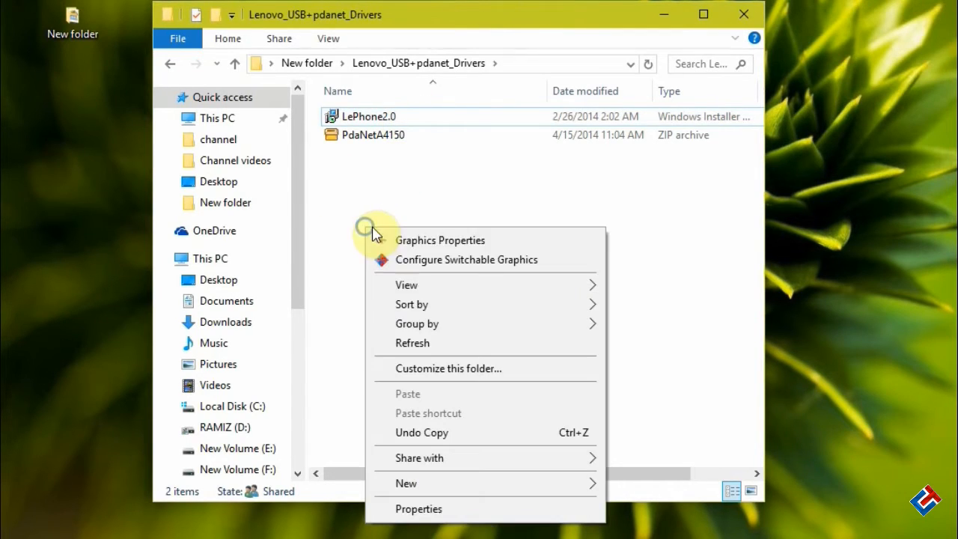
click(372, 135)
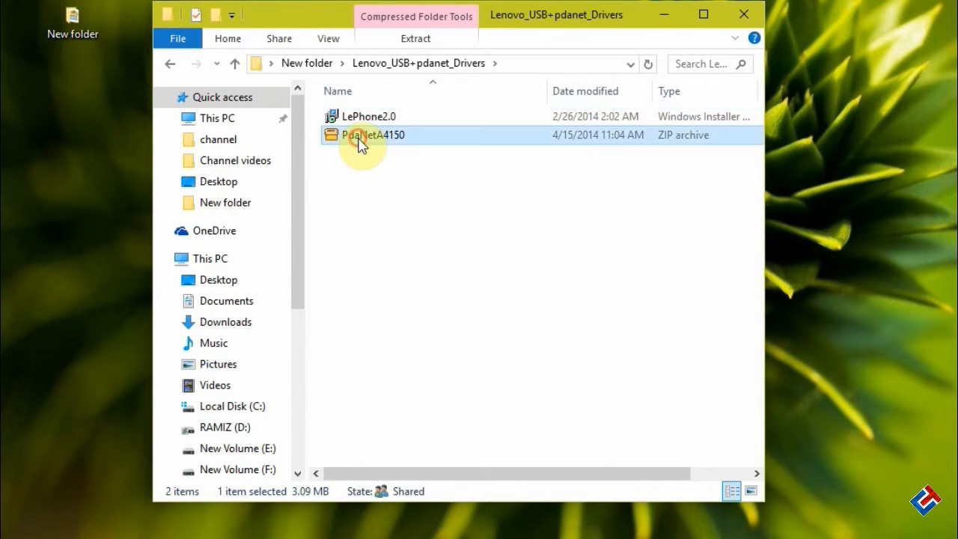
mouse_move(384, 138)
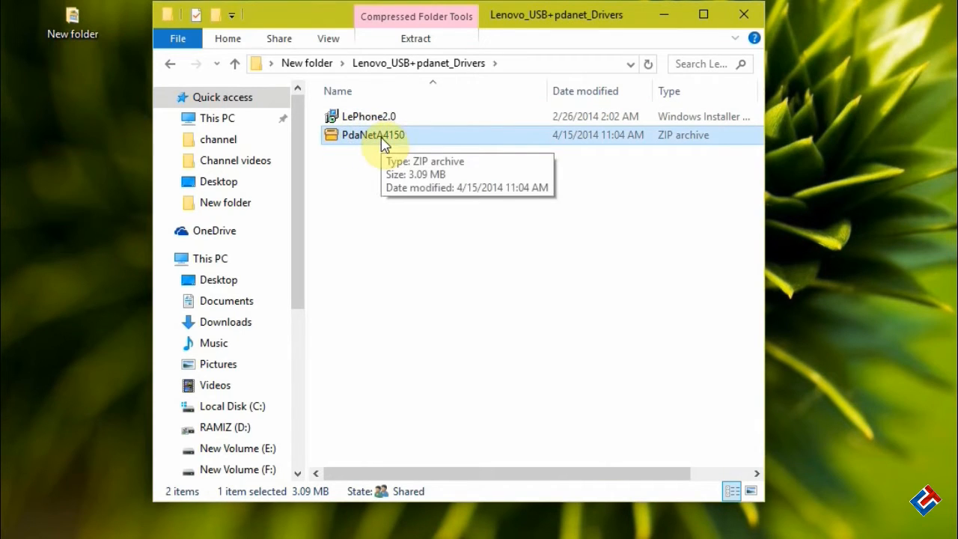
mouse_move(363, 141)
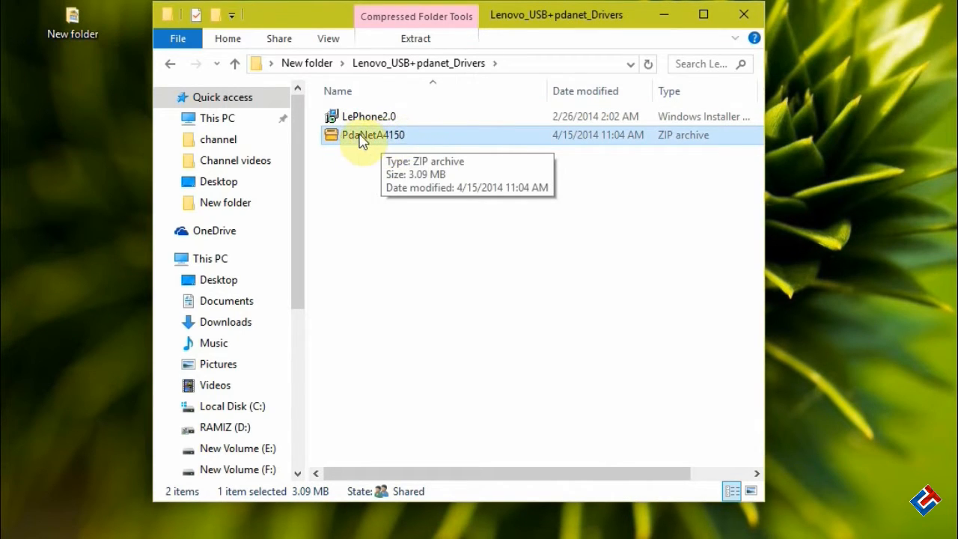
click(169, 62)
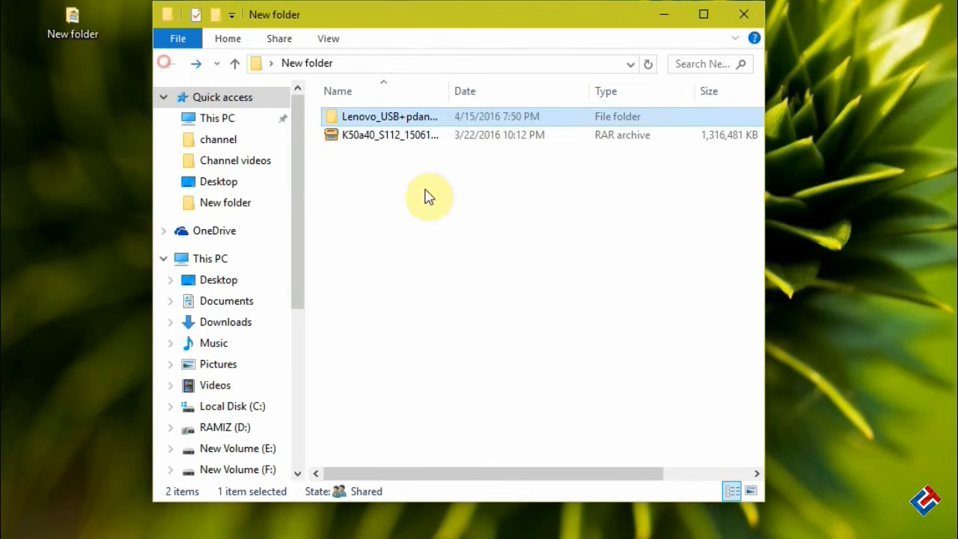
Step: Refresh New folder and choose extraction to K50a40_S112_150610_ROW from the firmware archive's menu
right_click(429, 196)
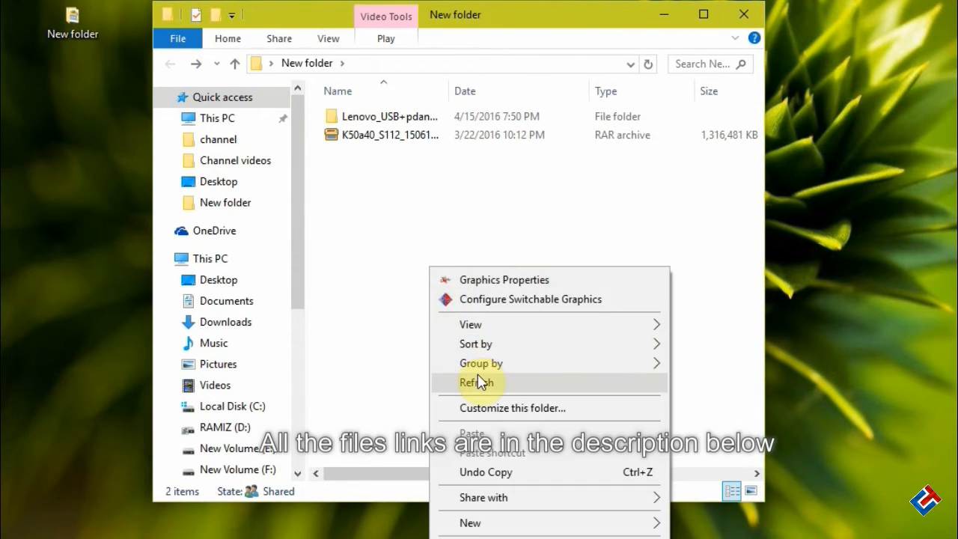
click(476, 382)
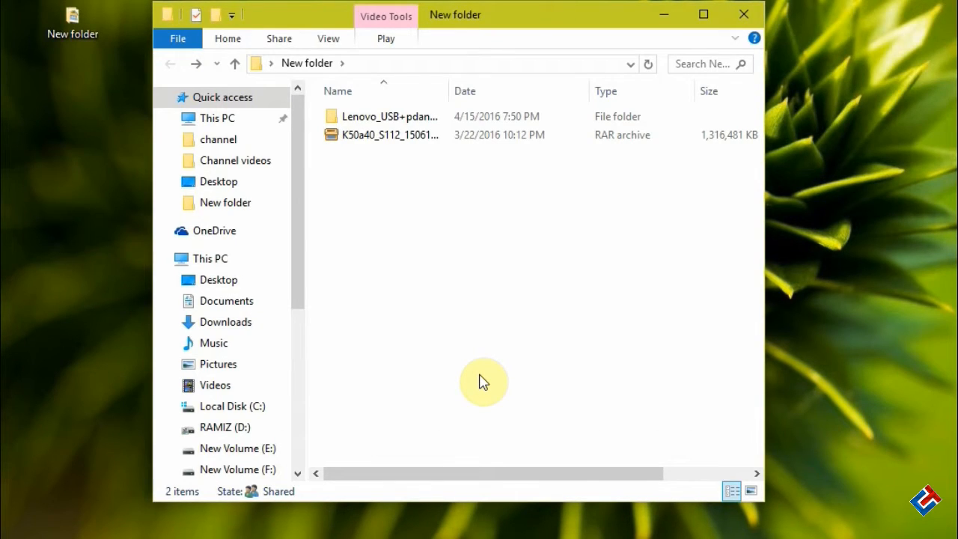
mouse_move(400, 163)
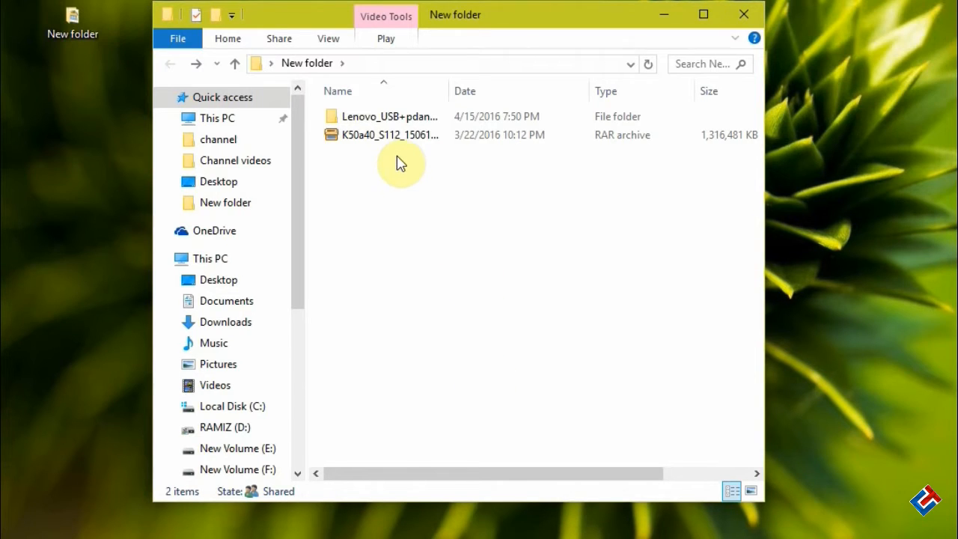
right_click(390, 135)
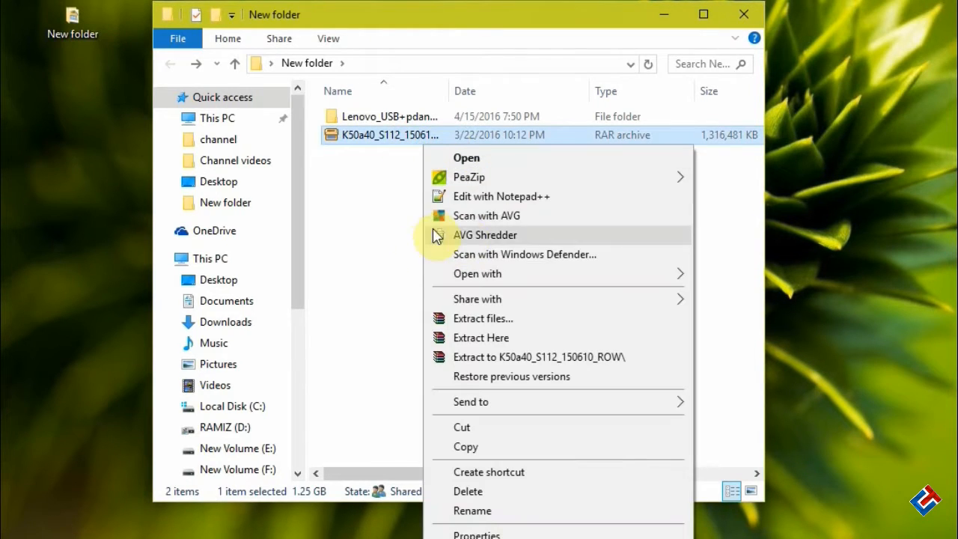
mouse_move(378, 187)
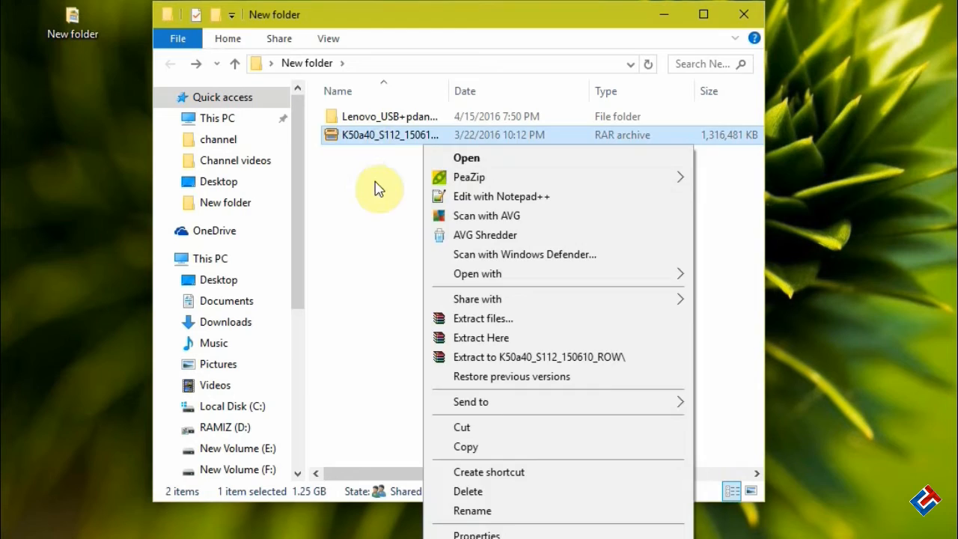
click(442, 142)
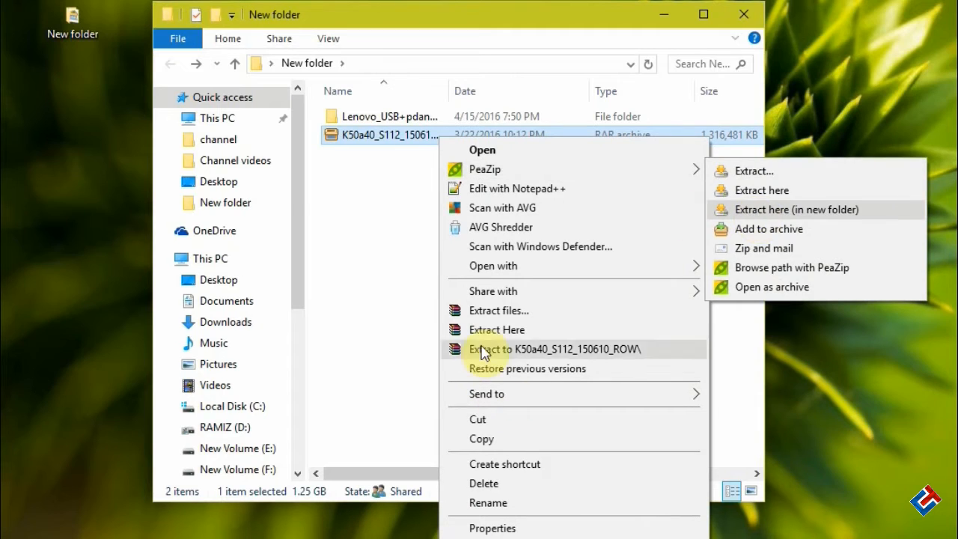
mouse_move(745, 235)
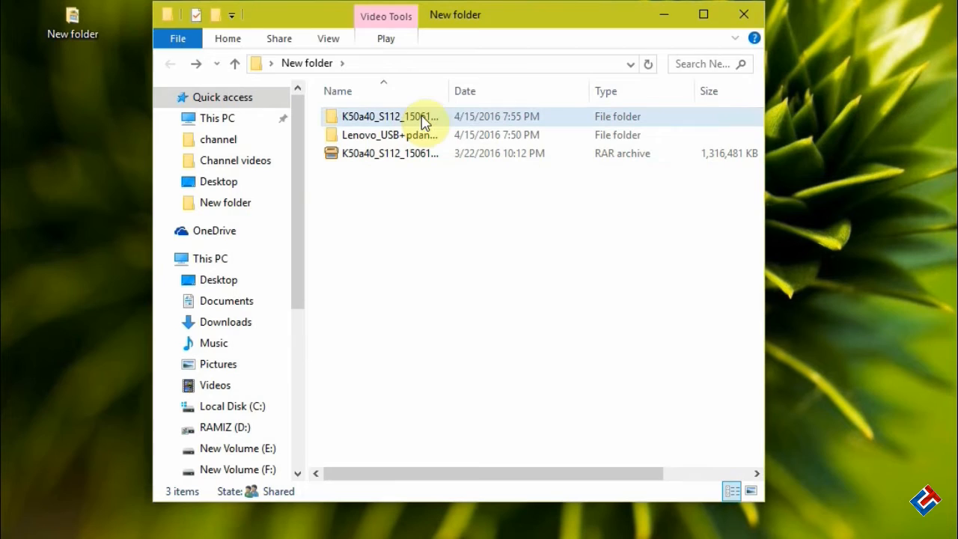
click(390, 116)
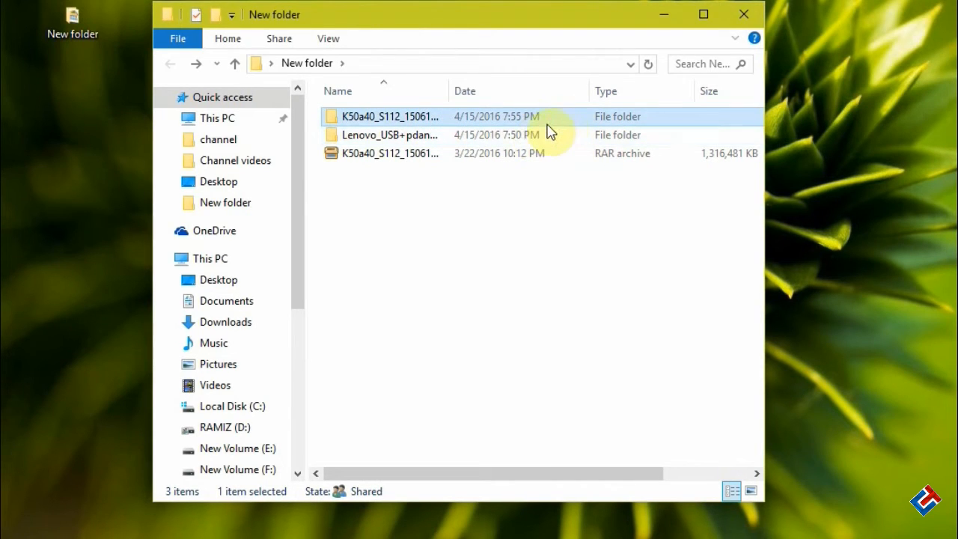
double_click(390, 116)
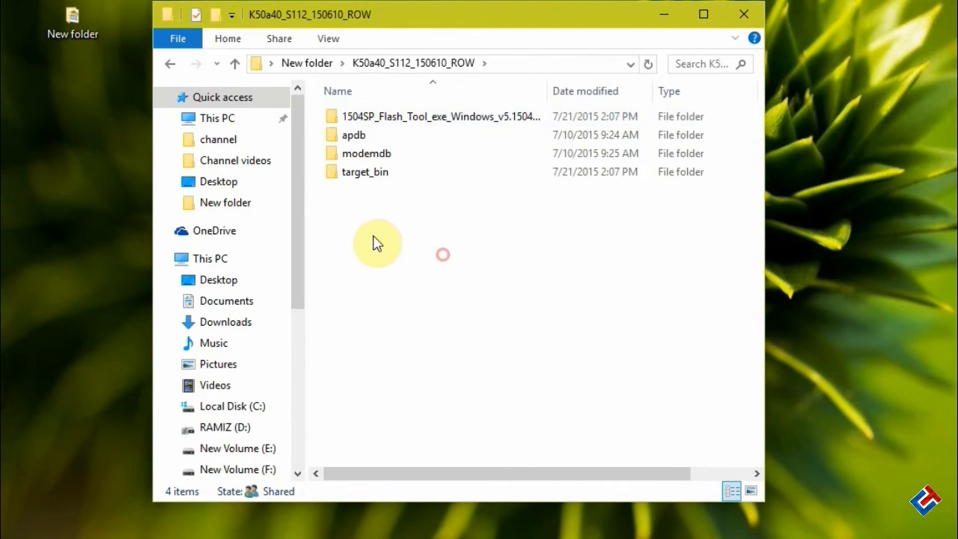
mouse_move(438, 321)
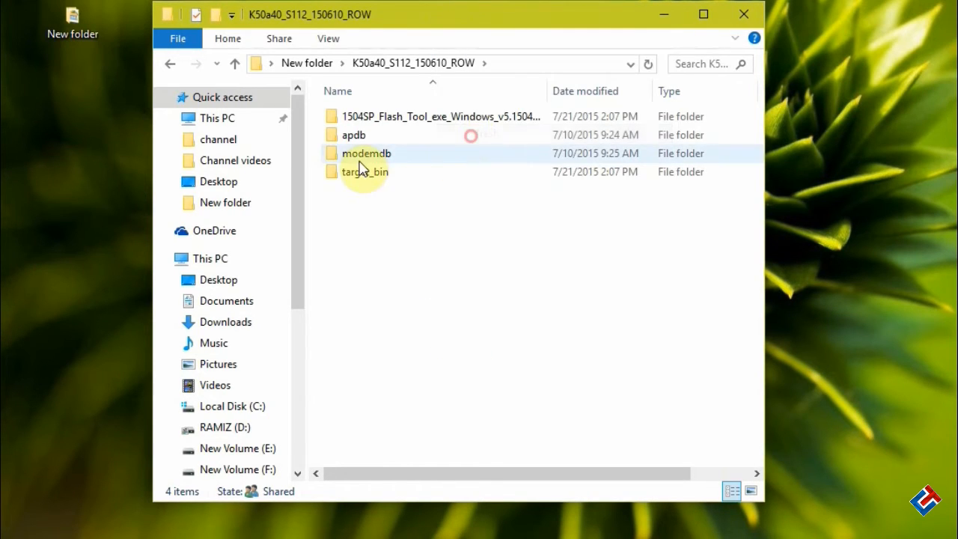
click(440, 116)
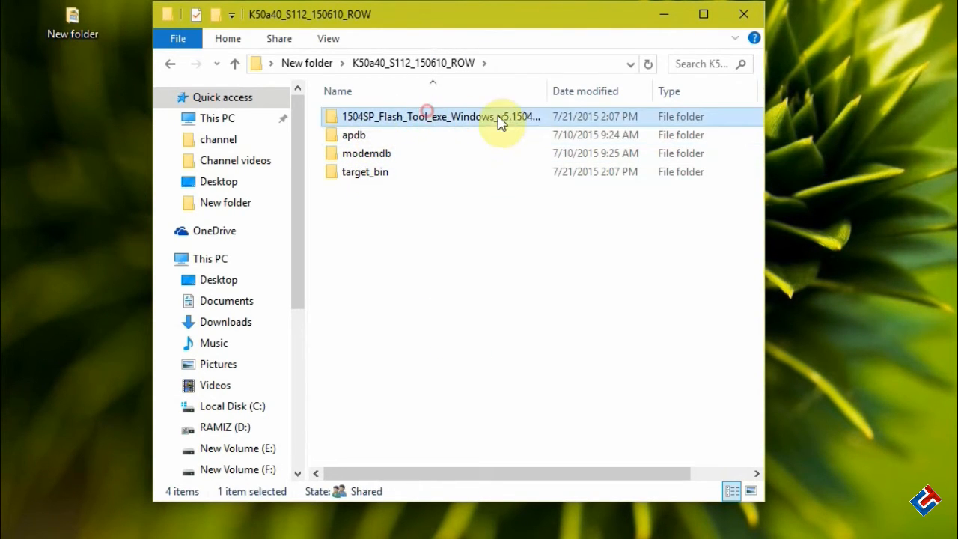
mouse_move(426, 117)
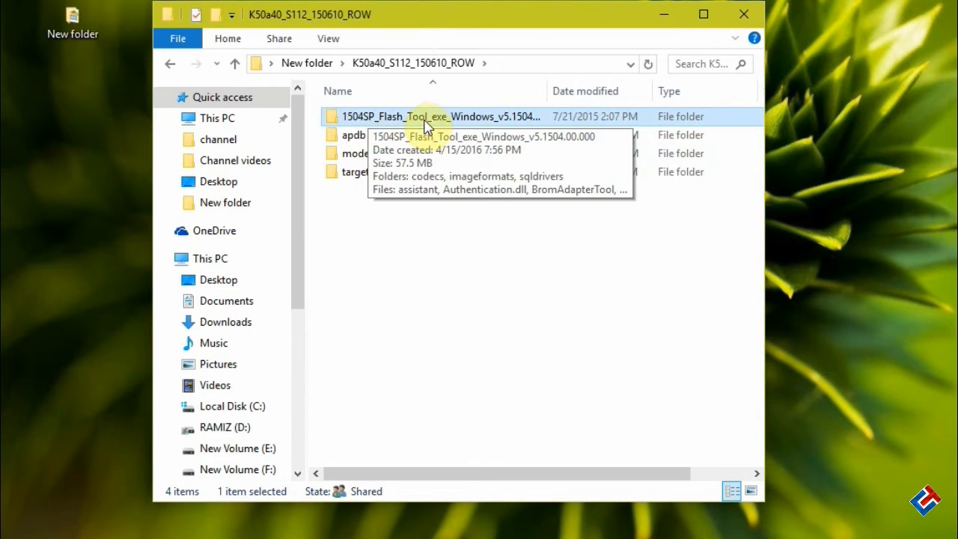
mouse_move(554, 121)
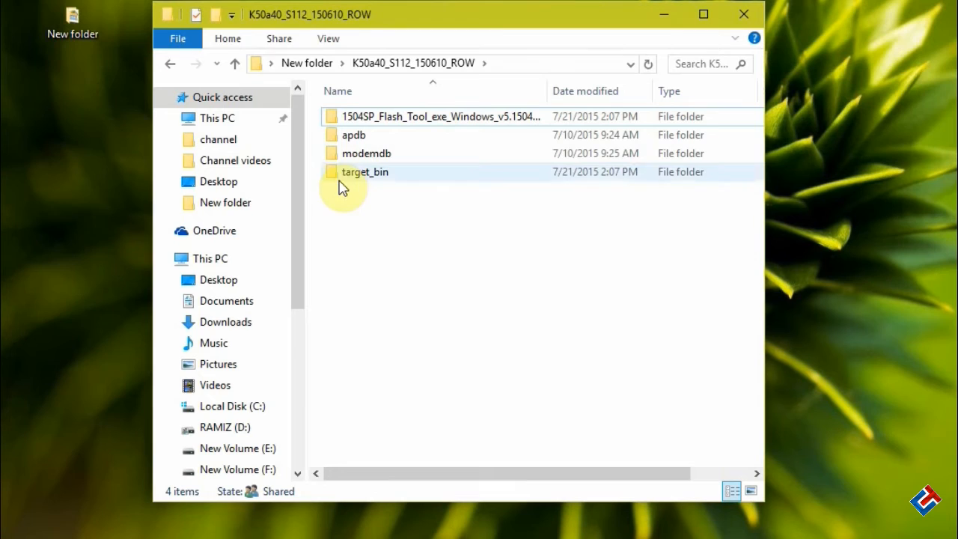
click(365, 171)
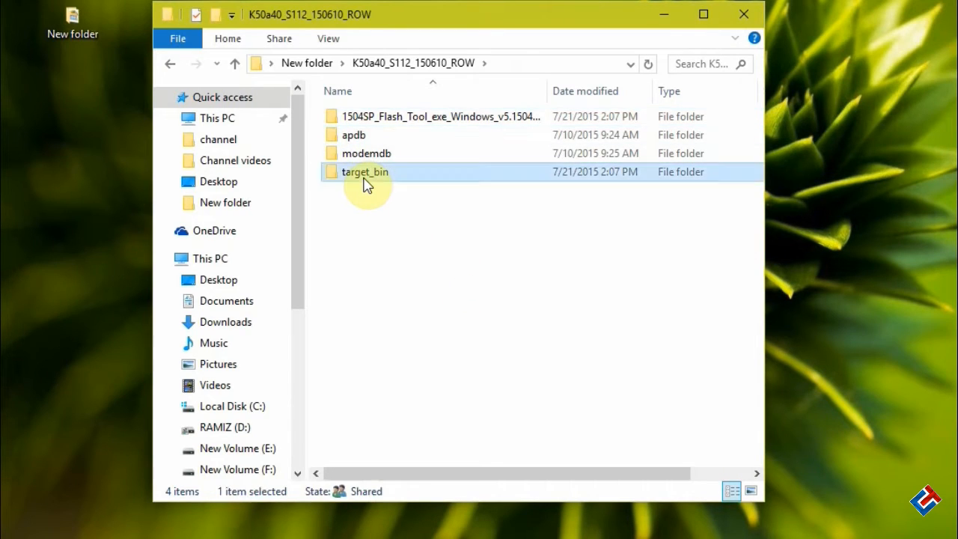
double_click(364, 171)
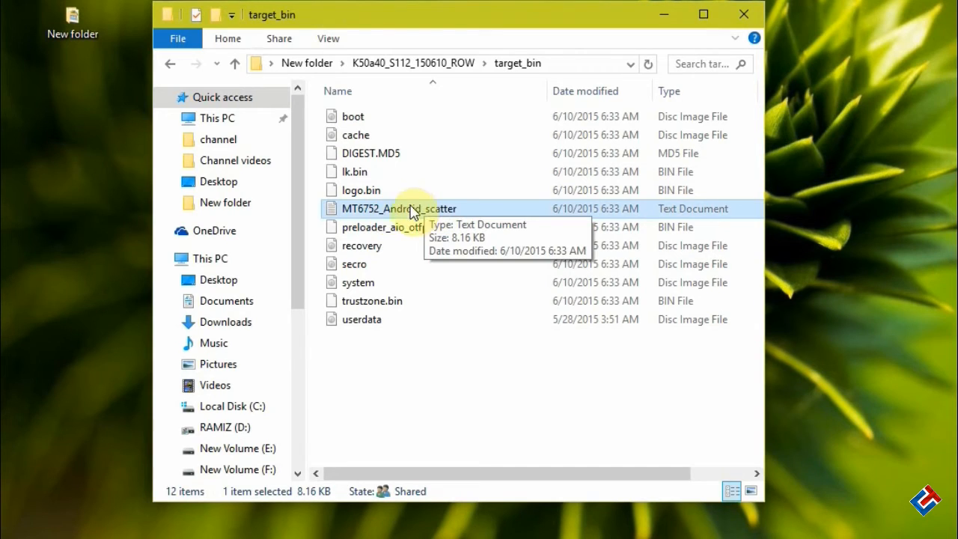
click(171, 63)
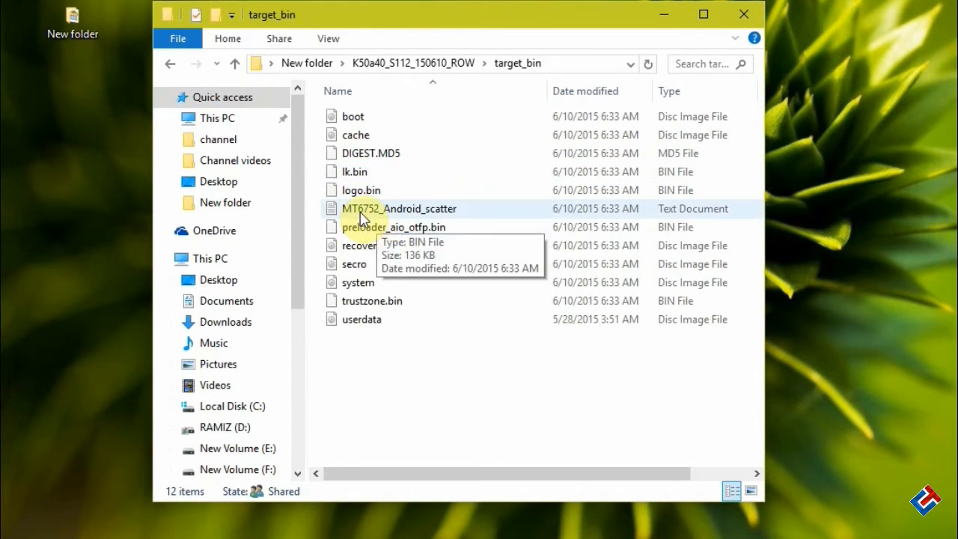
click(401, 208)
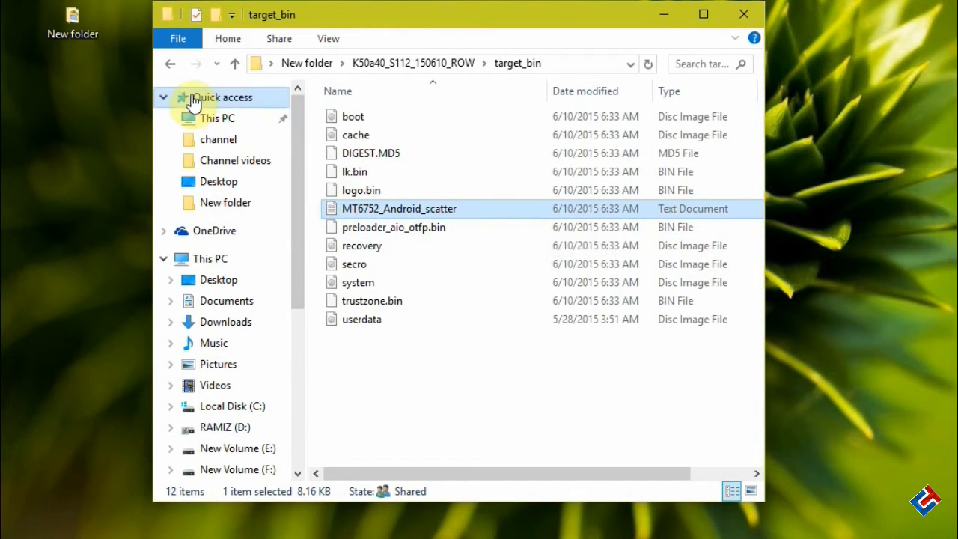
click(233, 63)
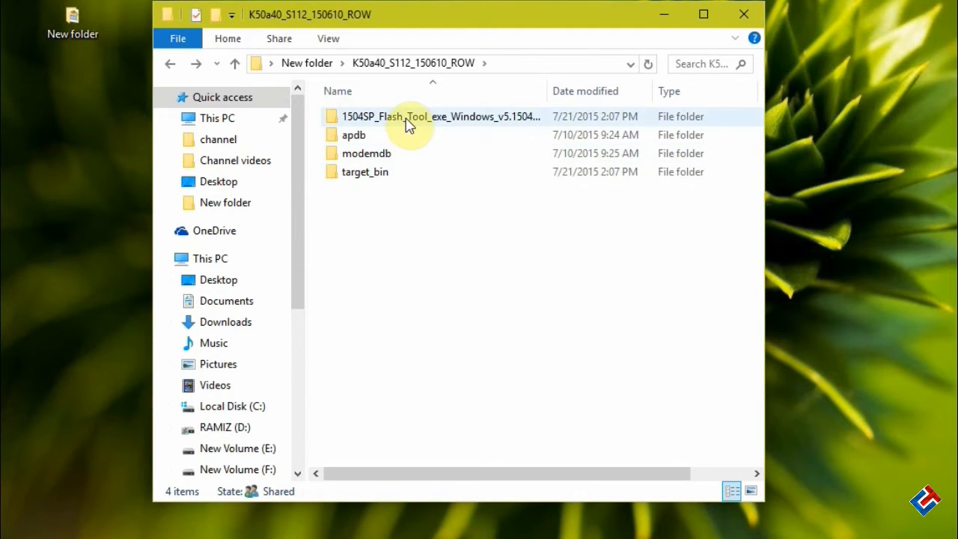
Step: Run flash_tool from the 1504SP_Flash_Tool folder as administrator
double_click(419, 116)
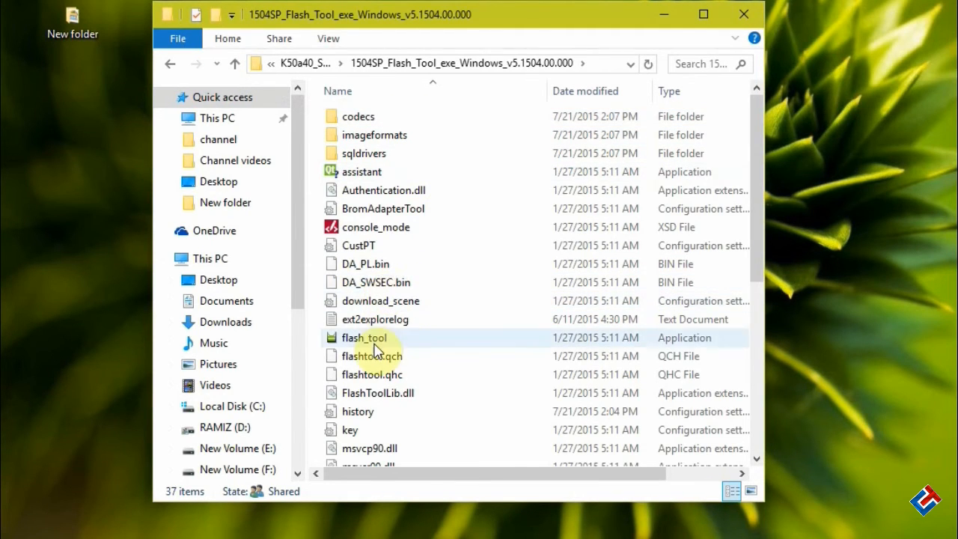
click(364, 337)
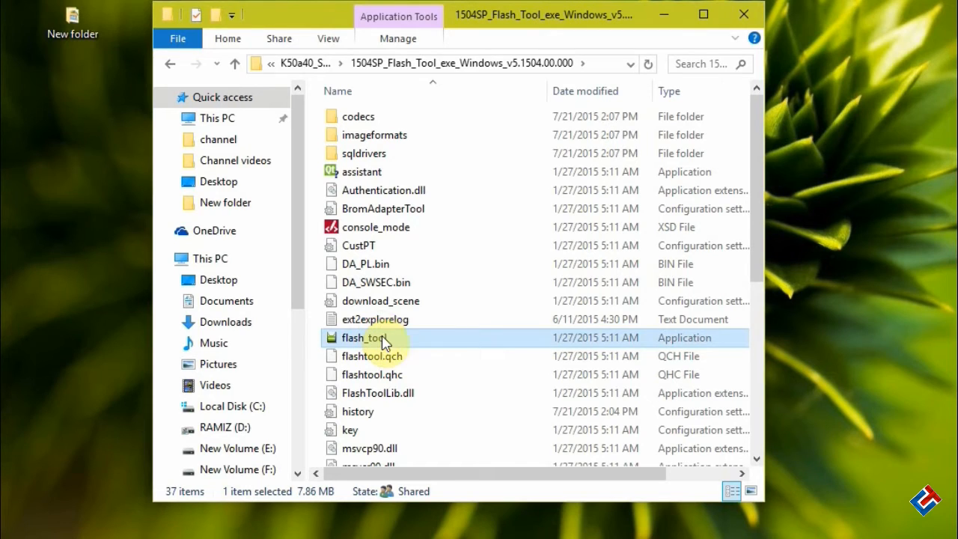
right_click(365, 337)
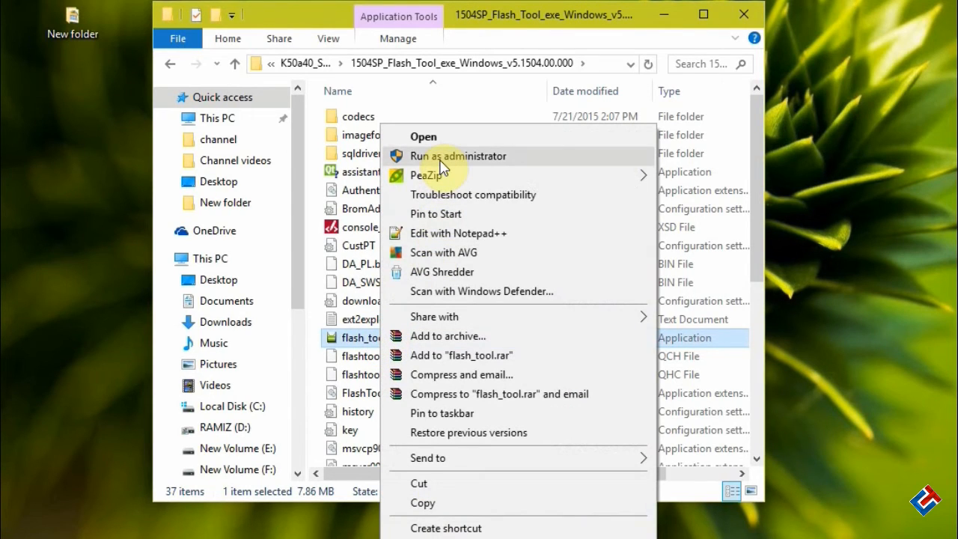
click(470, 155)
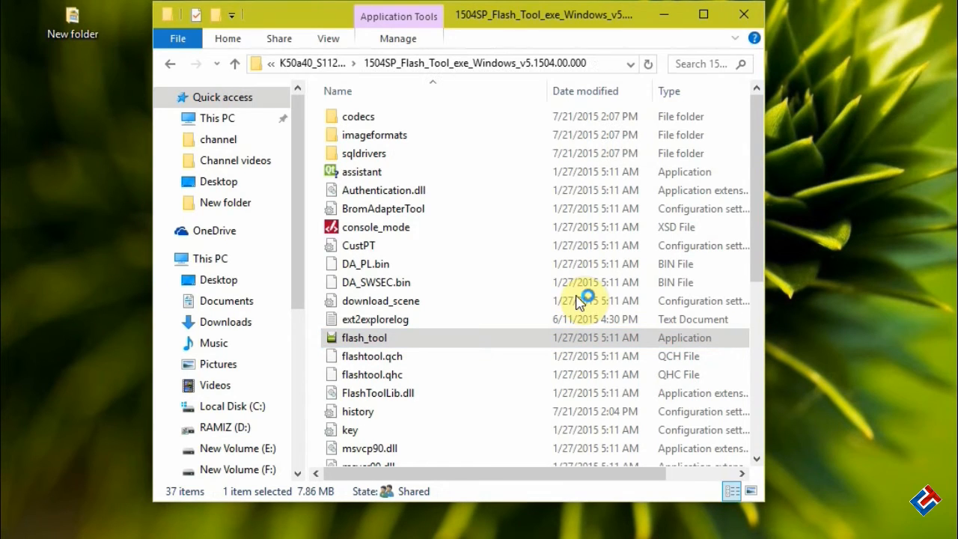
mouse_move(520, 208)
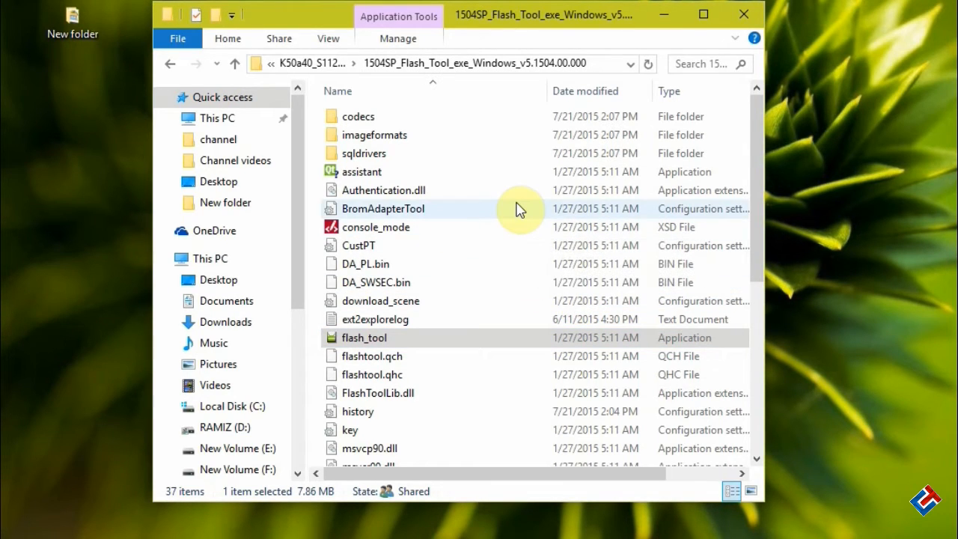
double_click(364, 337)
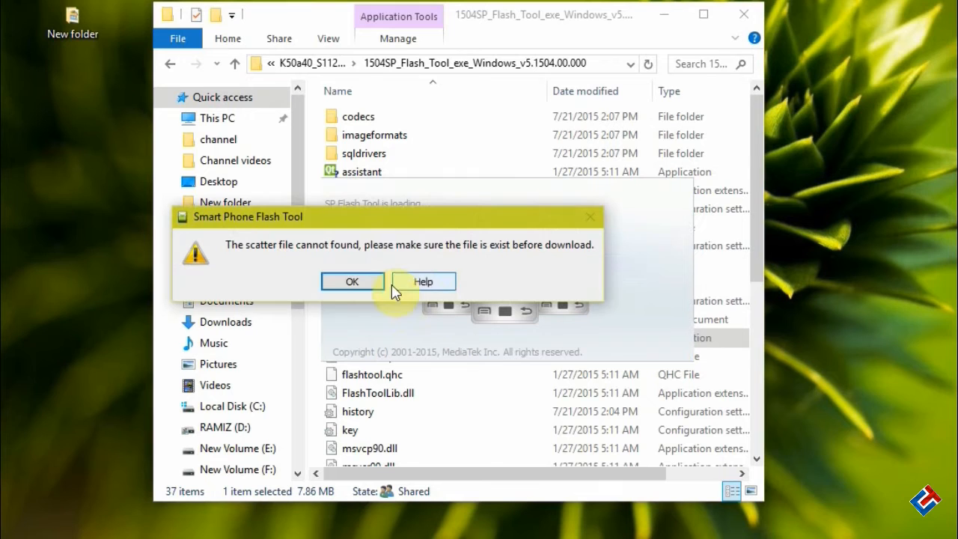
mouse_move(567, 273)
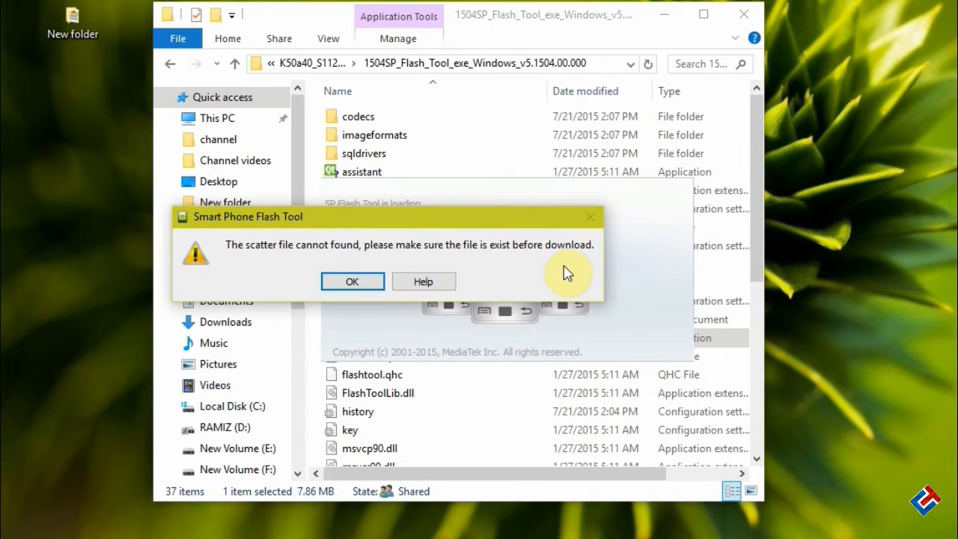
Step: Dismiss the 'scatter file cannot found' warning with OK
click(352, 281)
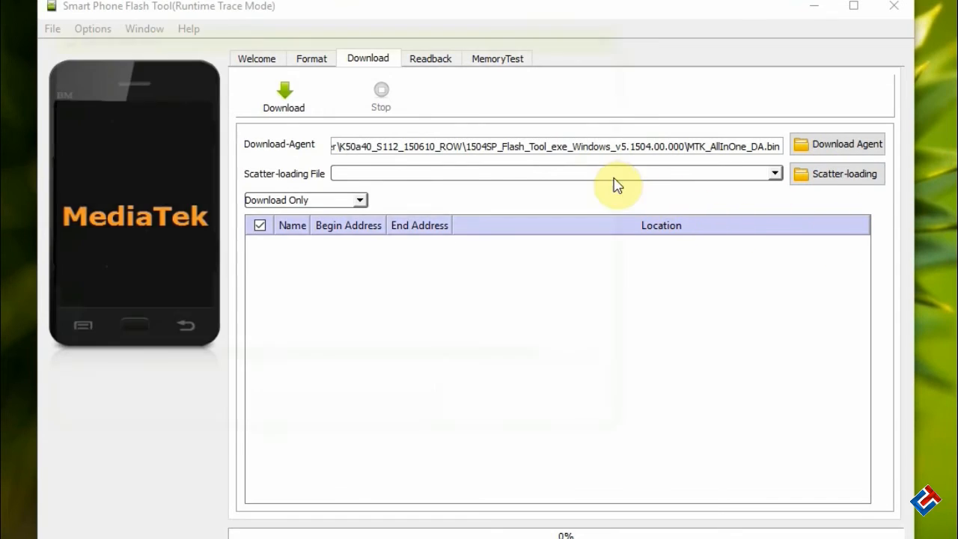
Step: Load MT6752_Android_scatter from the target_bin folder as the scatter file
click(836, 173)
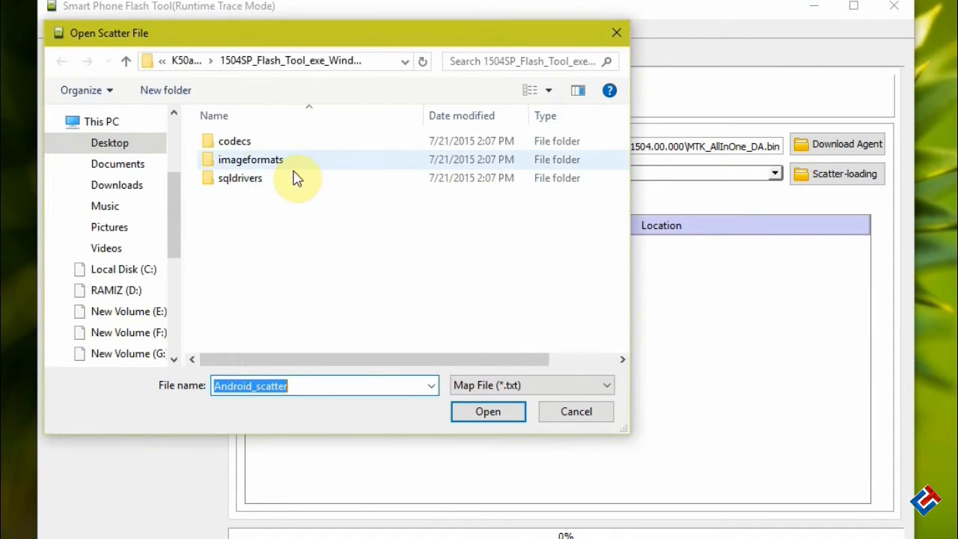
mouse_move(206, 68)
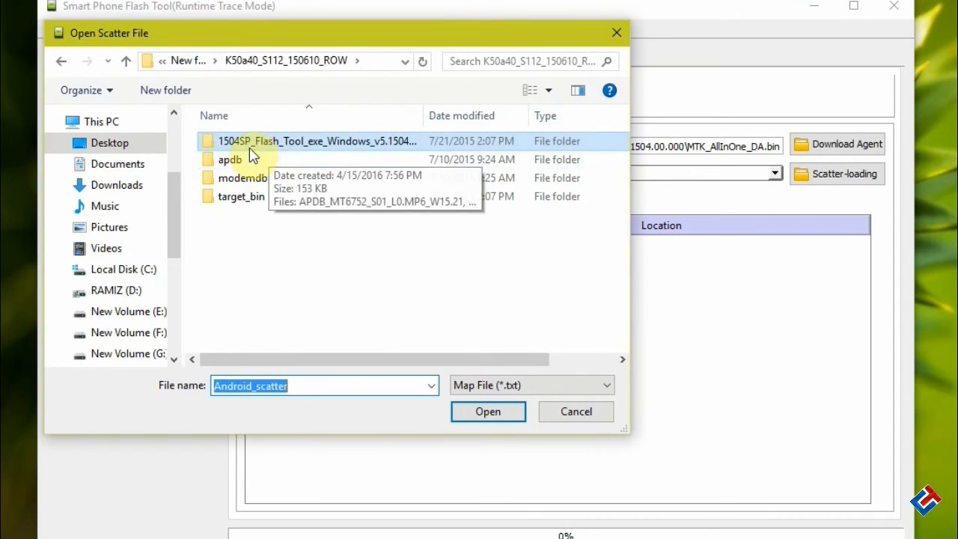
double_click(241, 196)
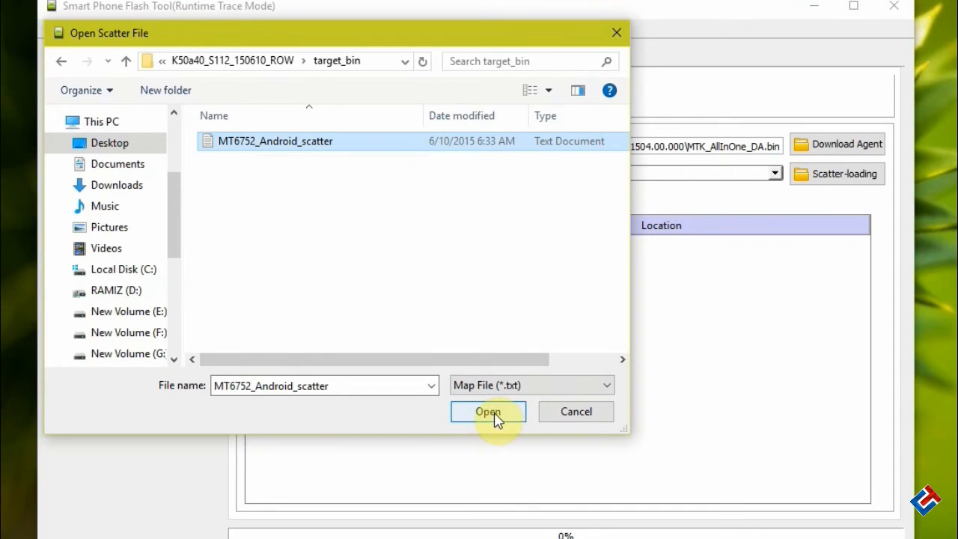
click(487, 412)
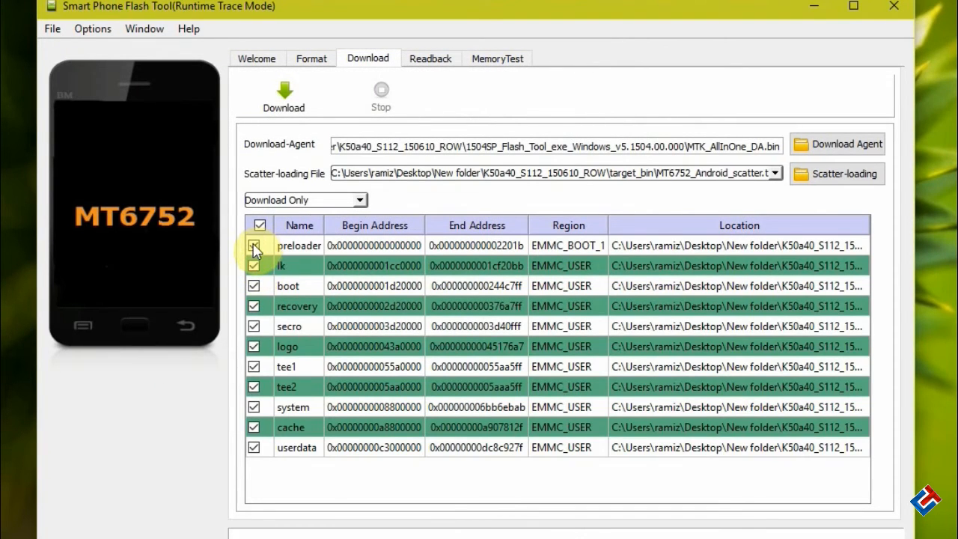
Step: Open the Options menu from SP Flash Tool's menu bar
click(259, 245)
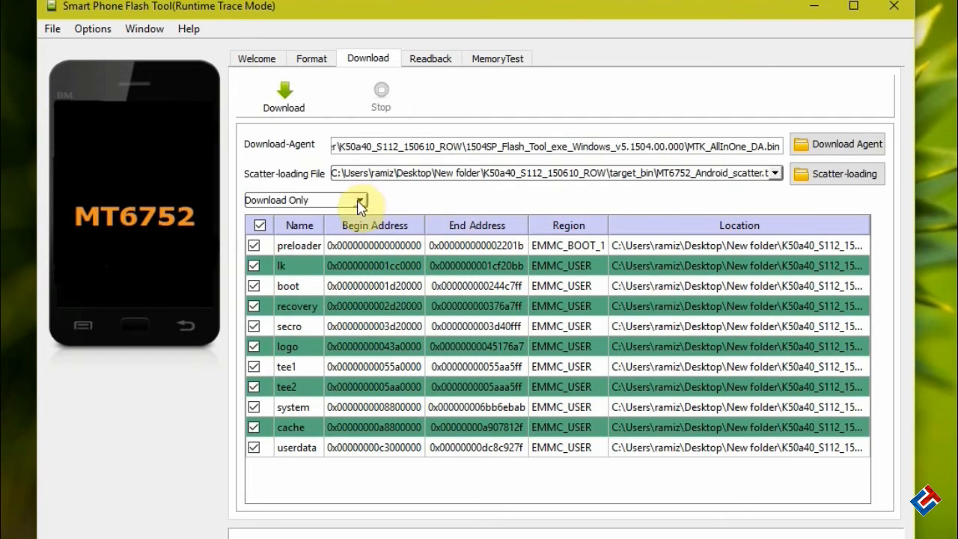
mouse_move(410, 14)
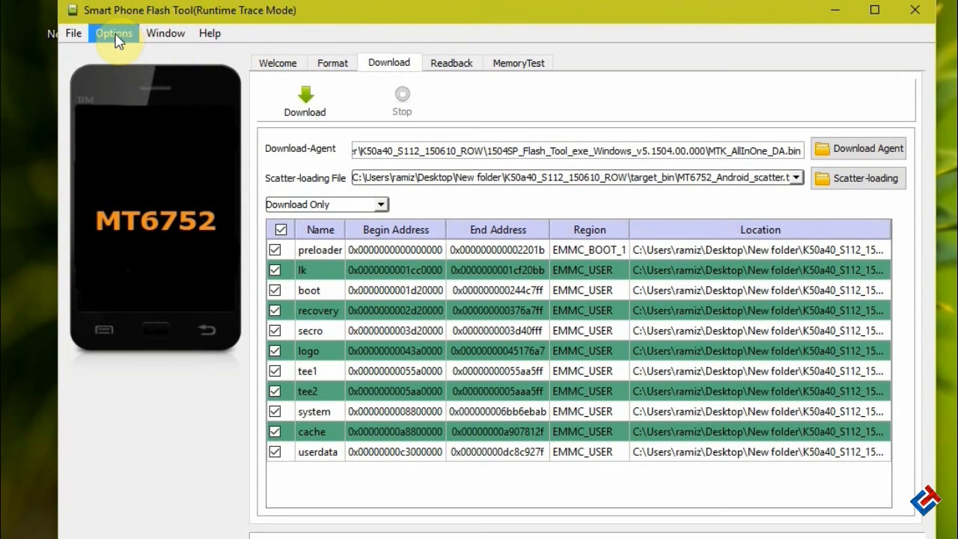
click(113, 33)
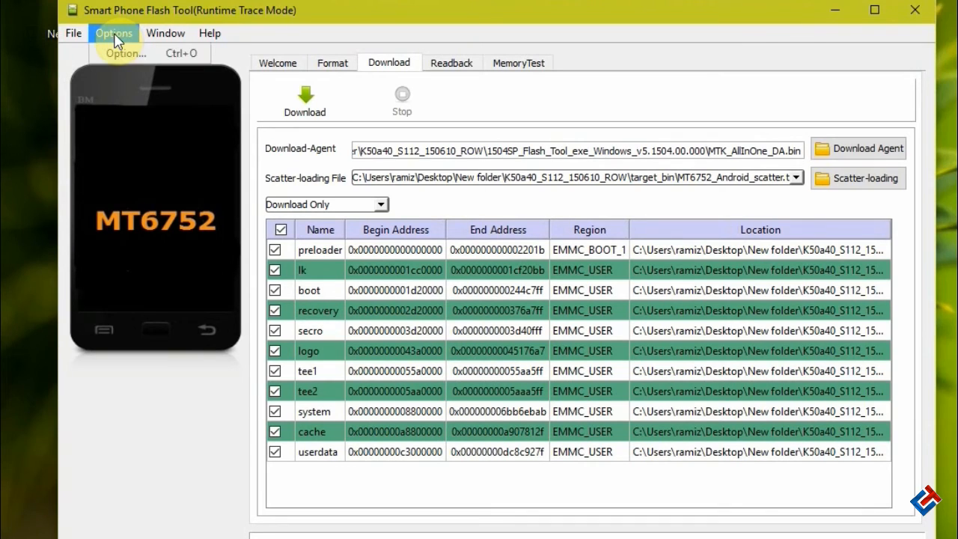
mouse_move(124, 53)
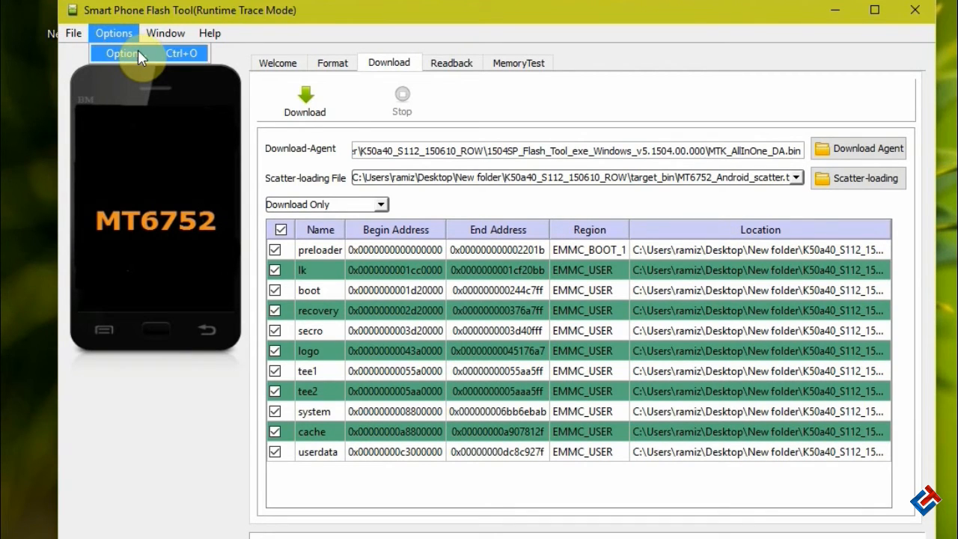
Step: Enable 'DA DL All with Checksum' on the Download options page and close Options
click(121, 53)
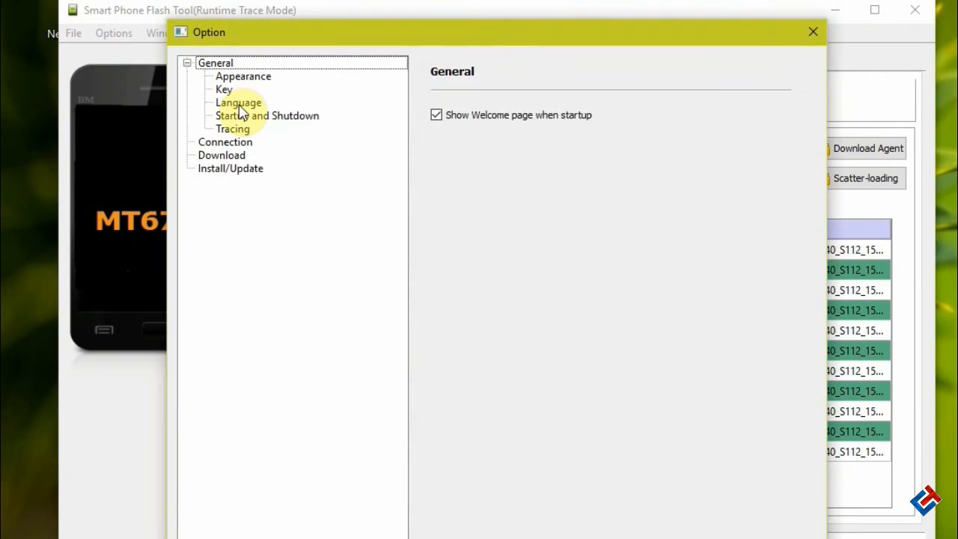
click(221, 155)
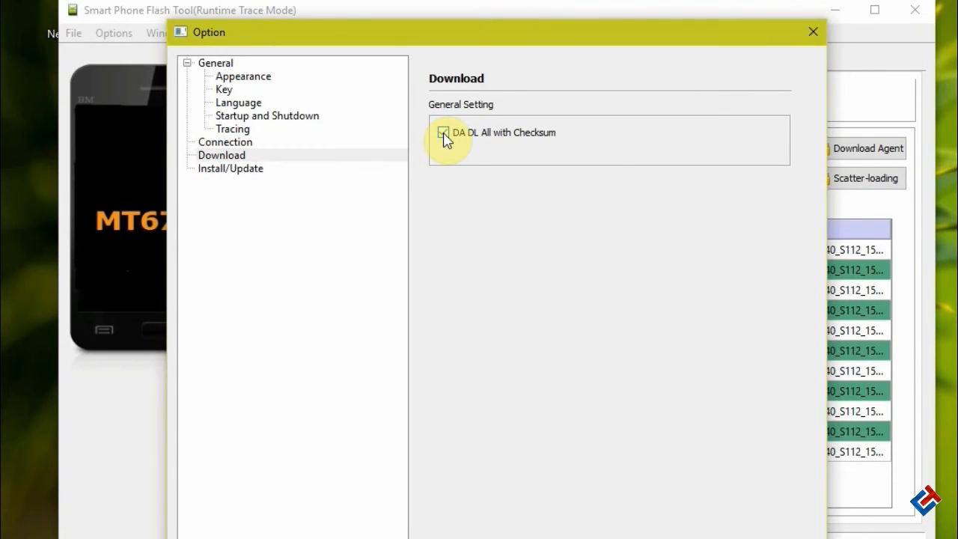
click(443, 133)
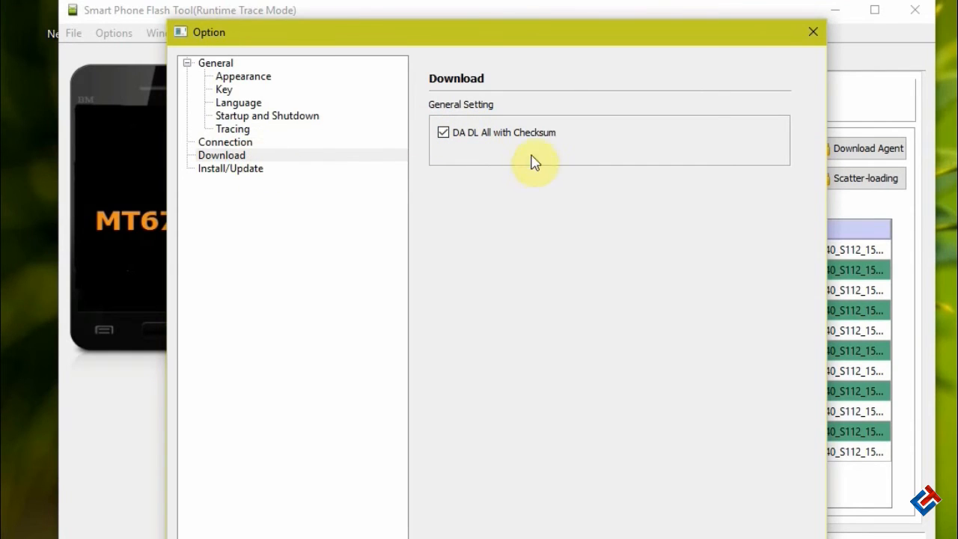
mouse_move(235, 163)
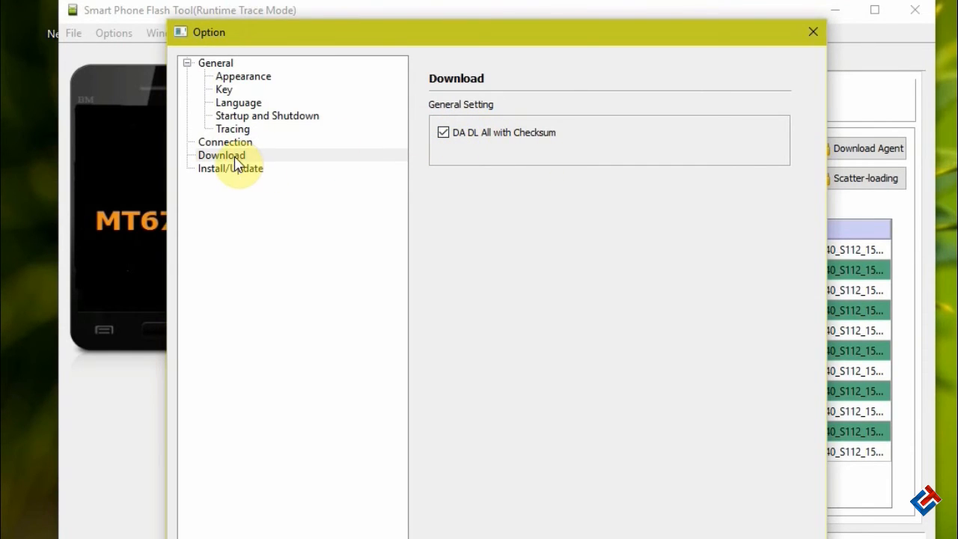
click(221, 155)
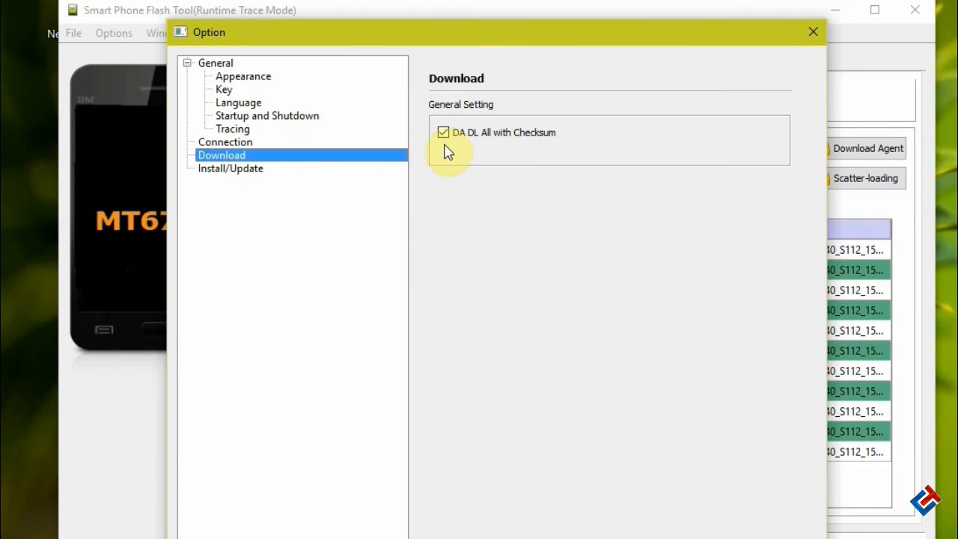
click(443, 133)
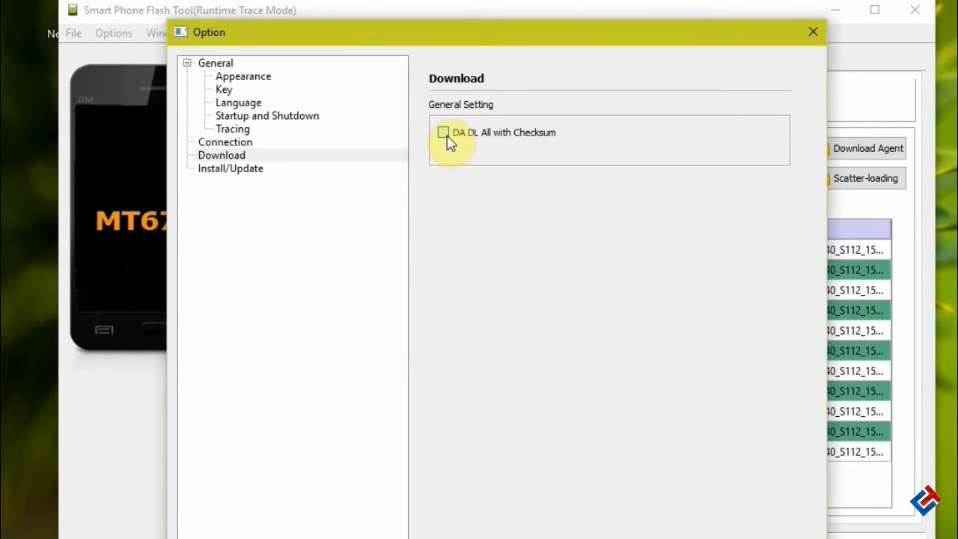
click(443, 132)
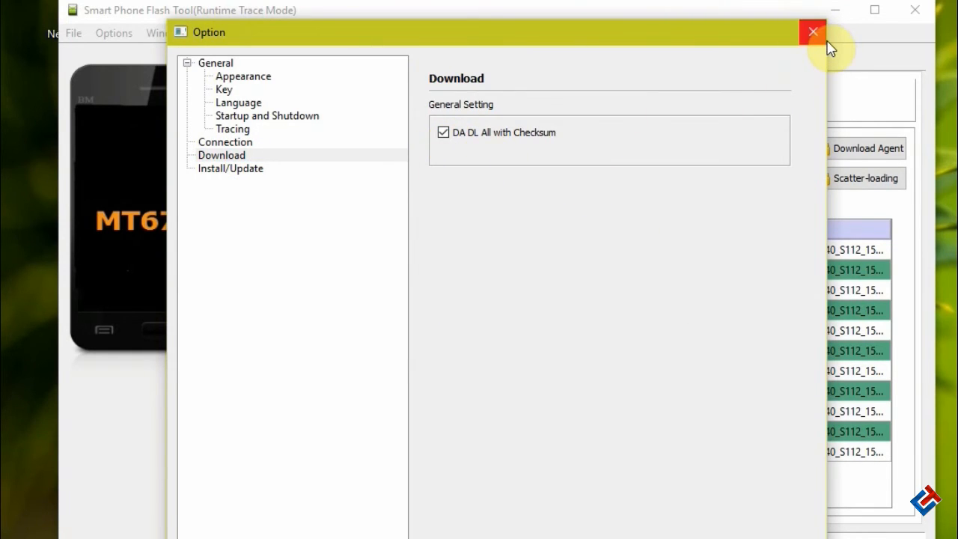
click(813, 32)
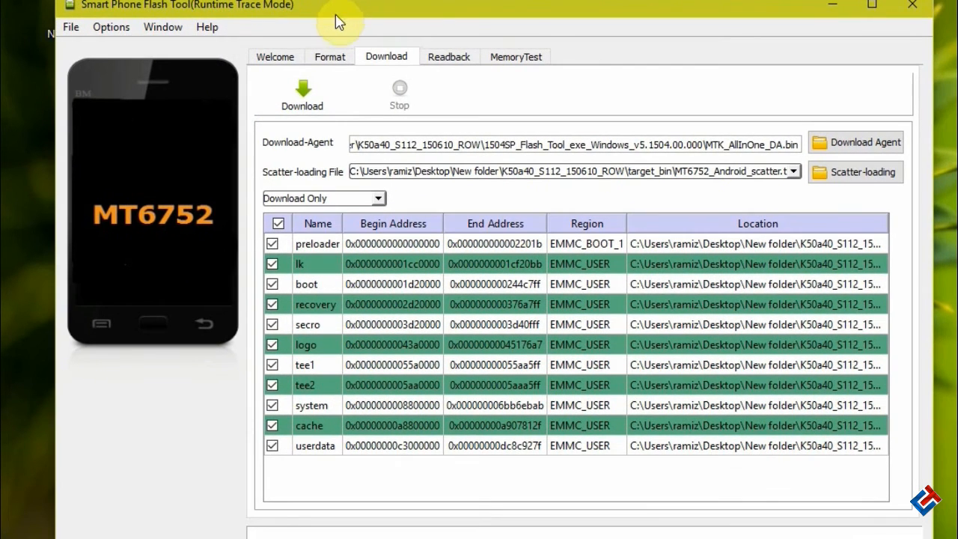
mouse_move(382, 21)
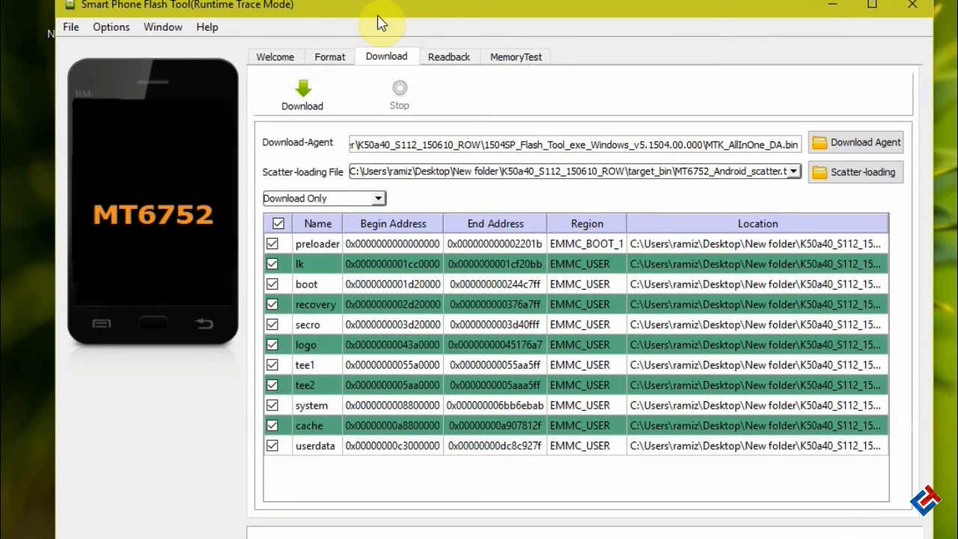
Step: Start the firmware download to the K3 Note with the green Download button
click(301, 90)
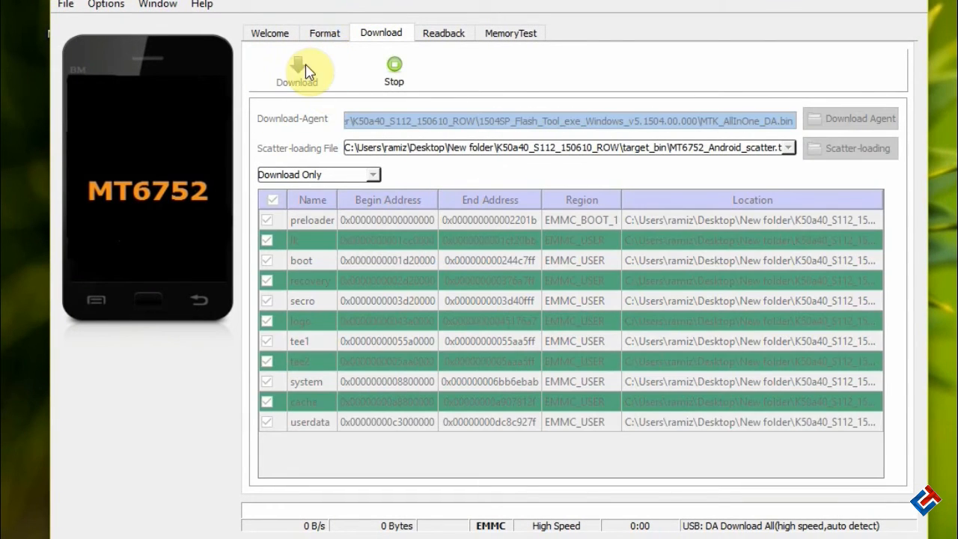
mouse_move(387, 241)
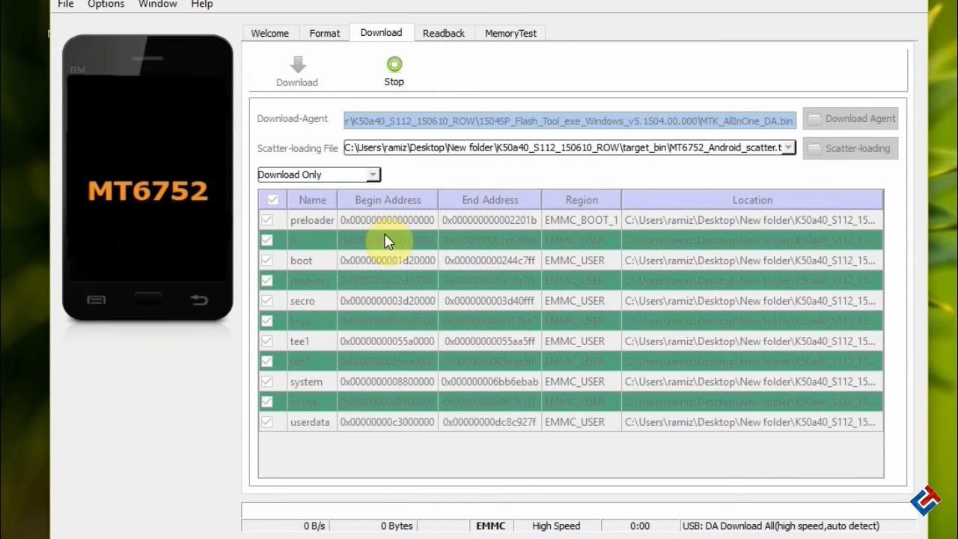
mouse_move(403, 450)
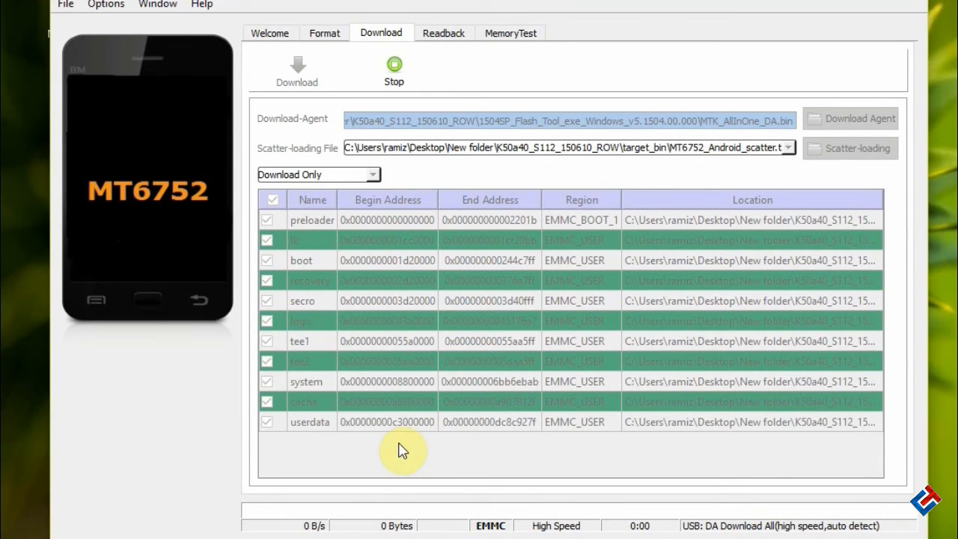
mouse_move(374, 454)
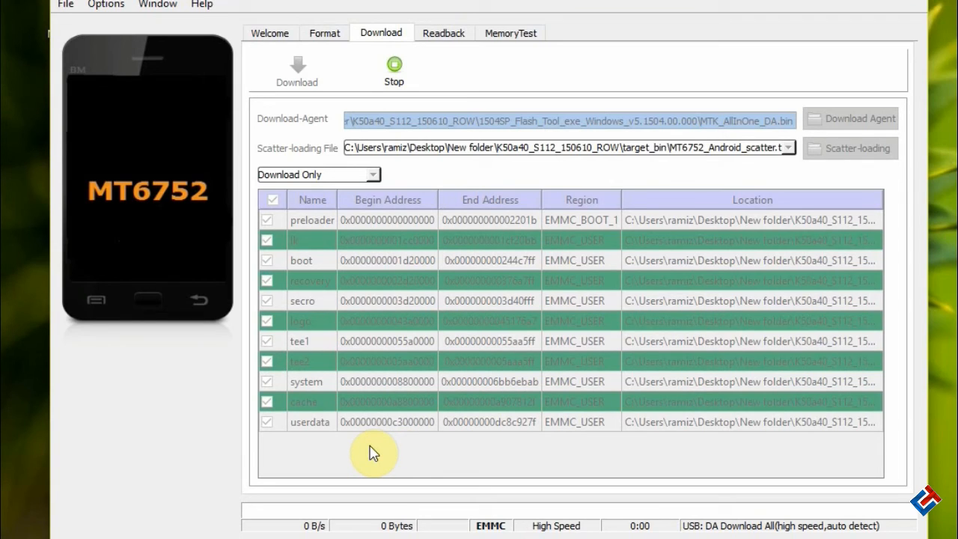
mouse_move(274, 515)
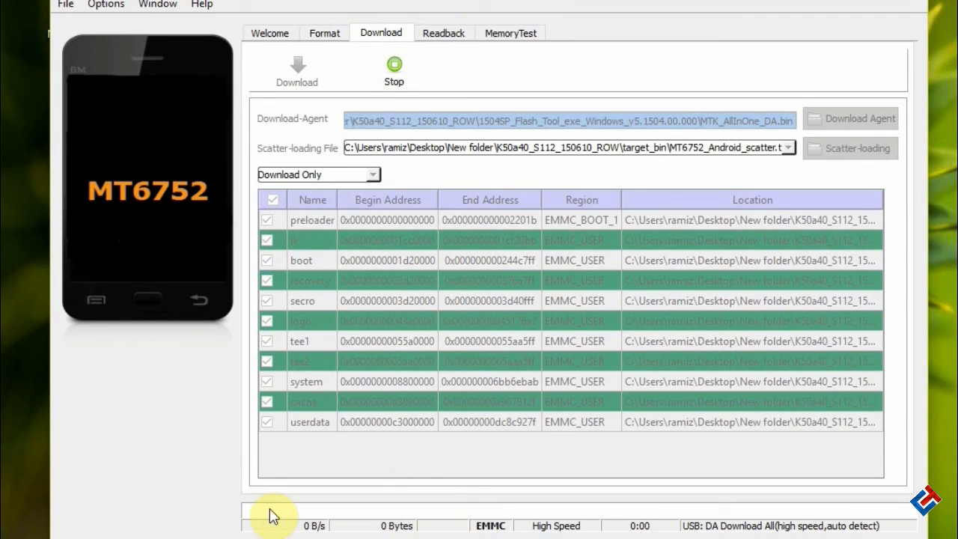
mouse_move(449, 524)
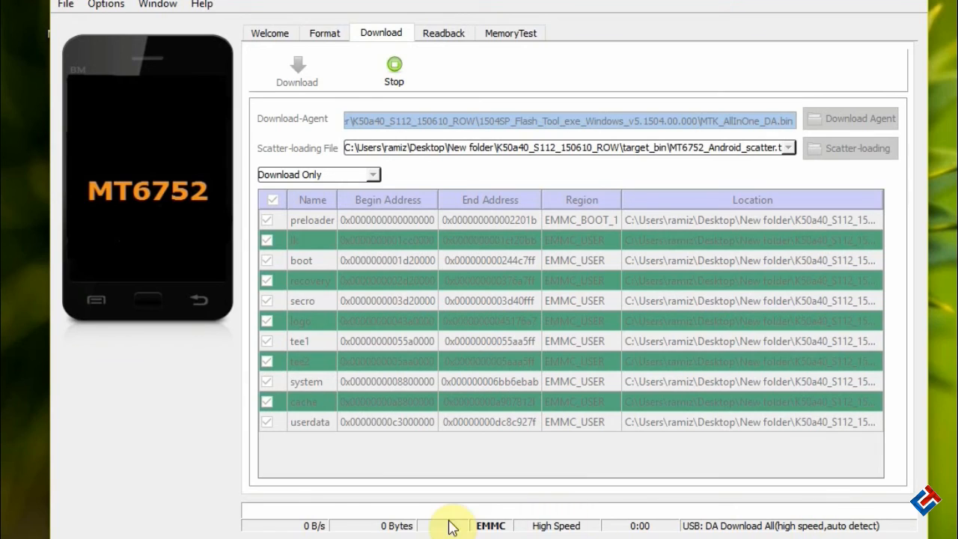
mouse_move(687, 530)
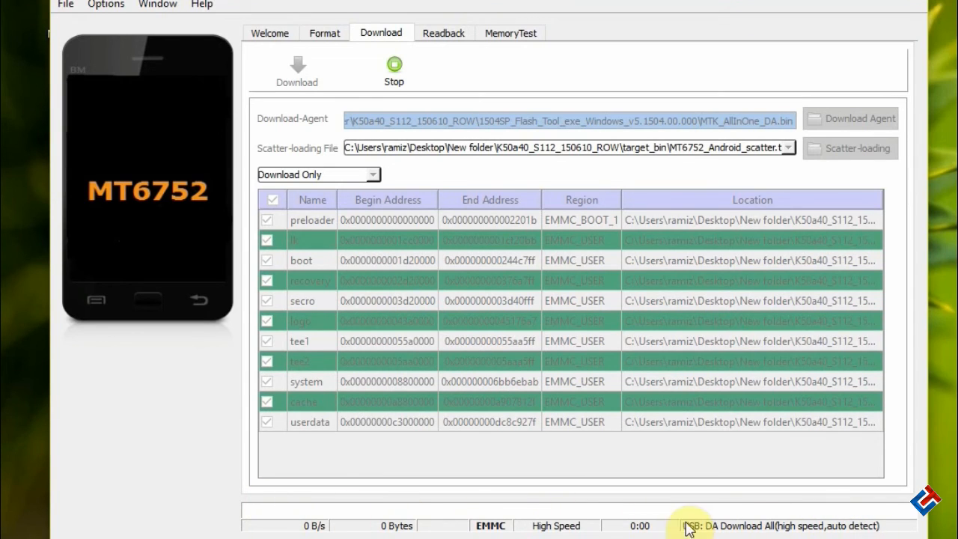
mouse_move(784, 509)
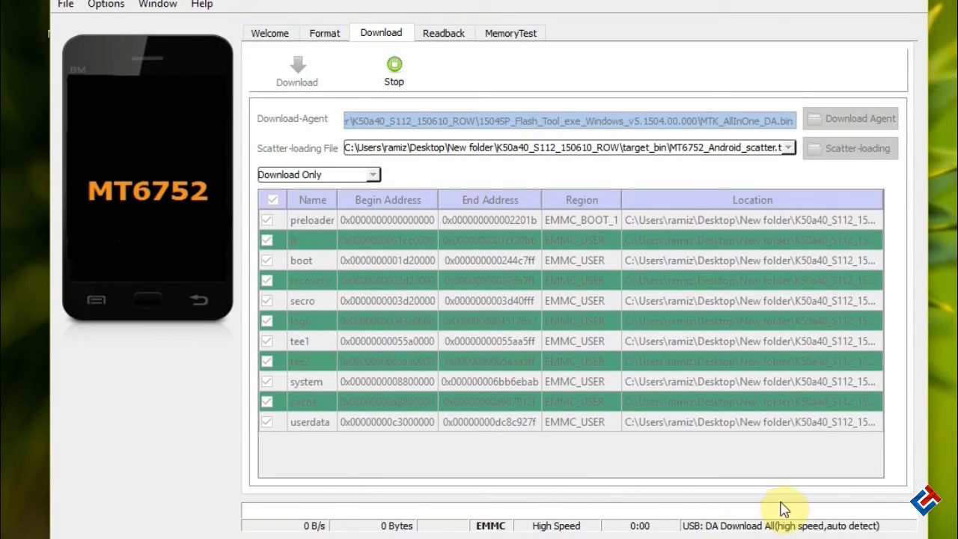
mouse_move(307, 530)
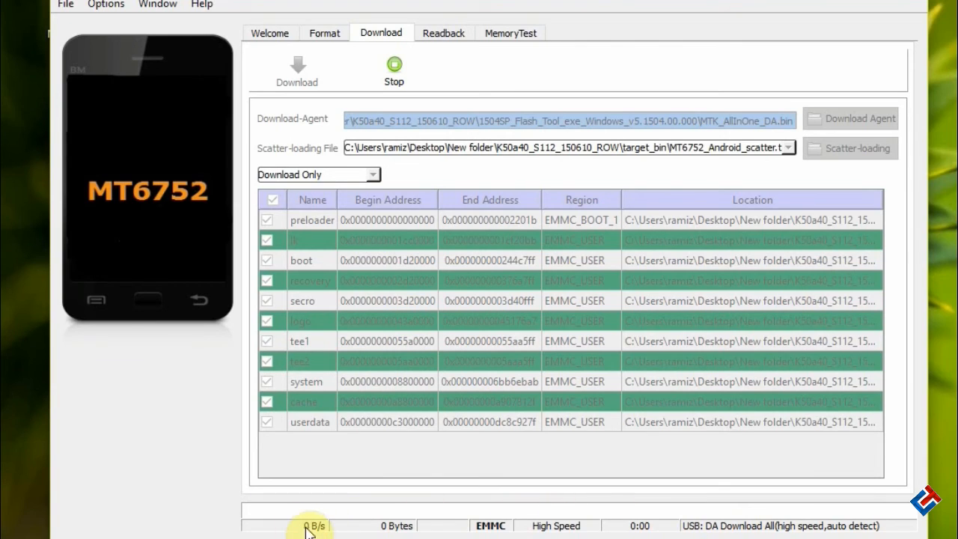
mouse_move(408, 440)
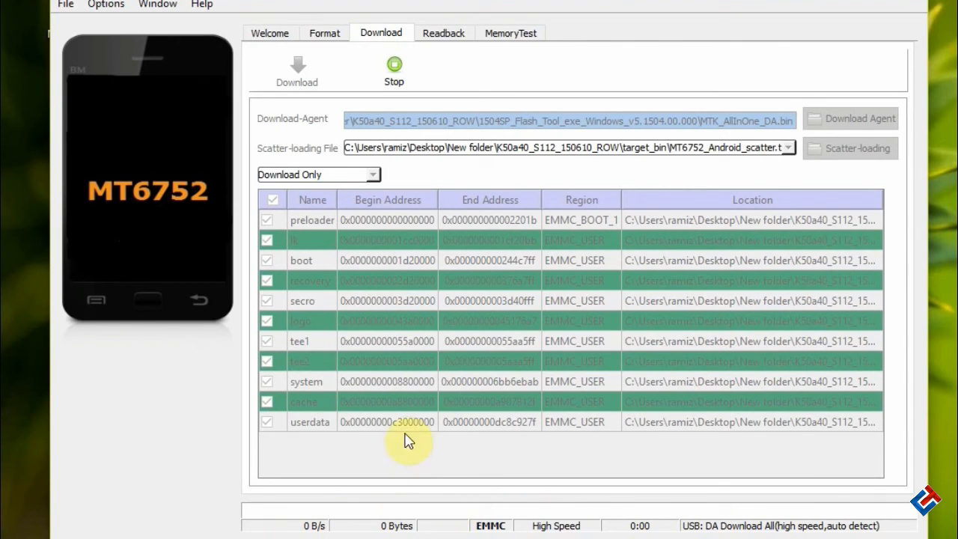
mouse_move(473, 397)
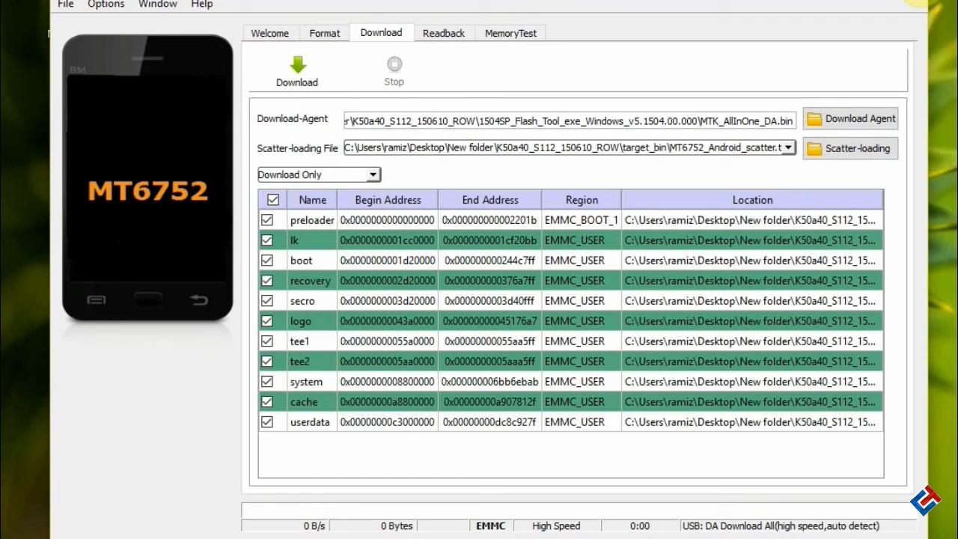
mouse_move(563, 259)
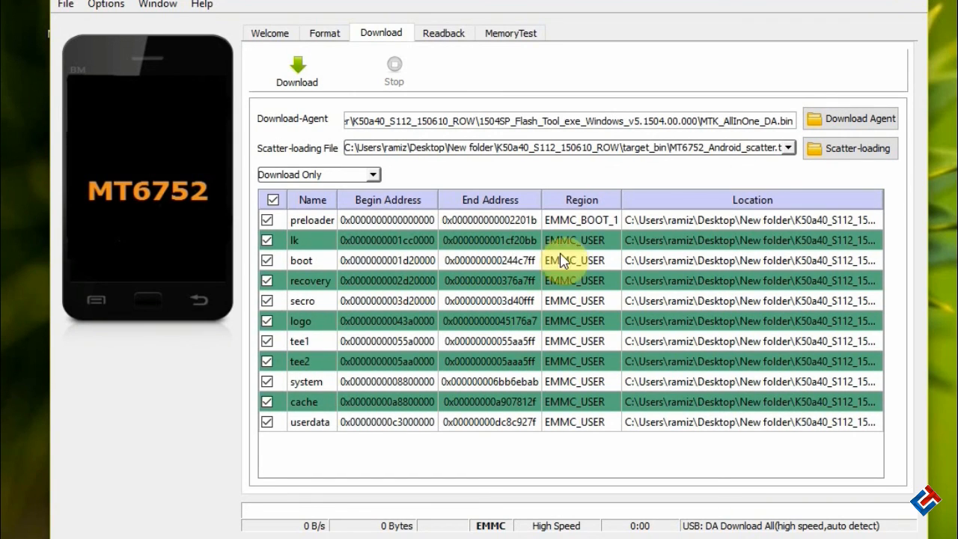
mouse_move(708, 238)
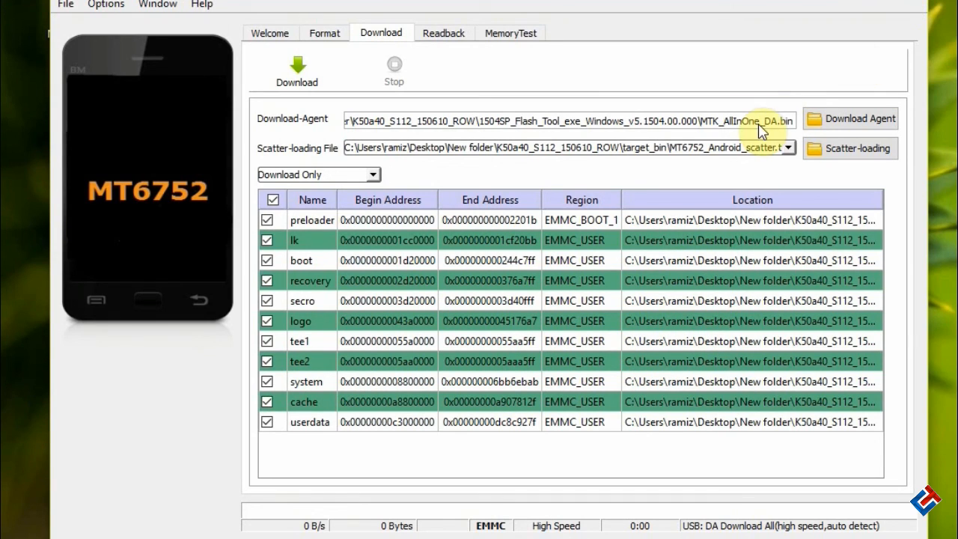
mouse_move(802, 88)
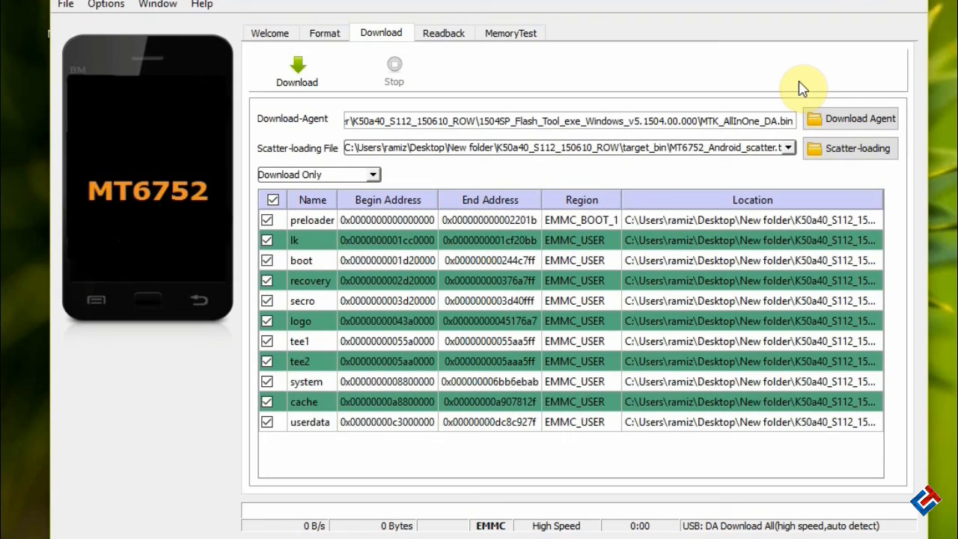